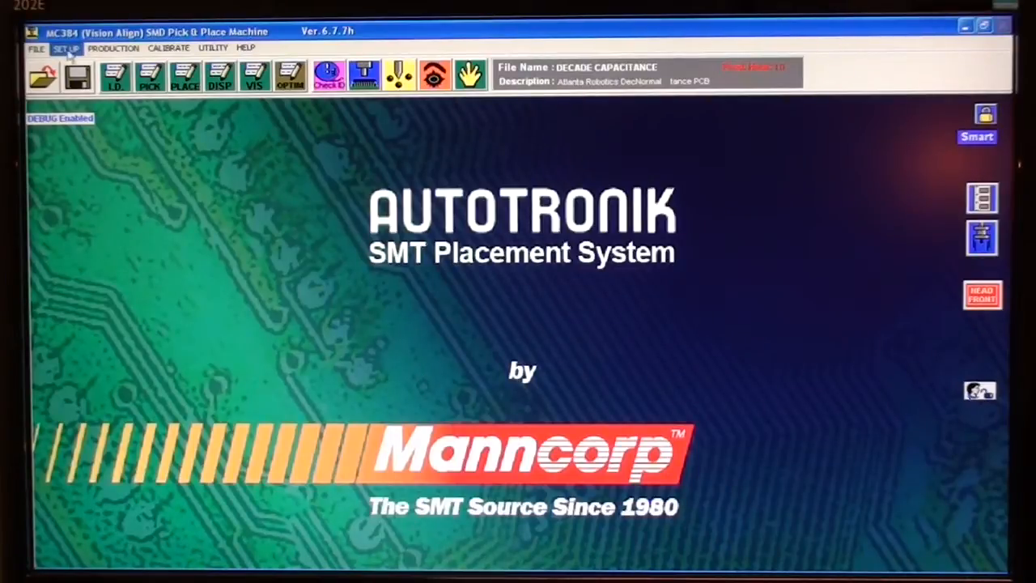
Open Modify Component Library from the SET UP > Component Library menu.
click(66, 48)
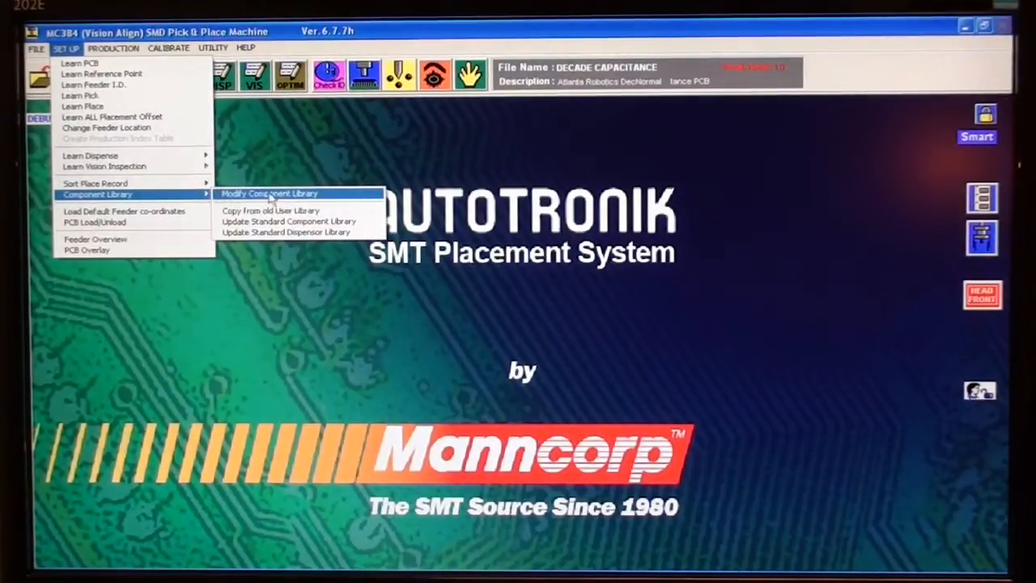
click(270, 193)
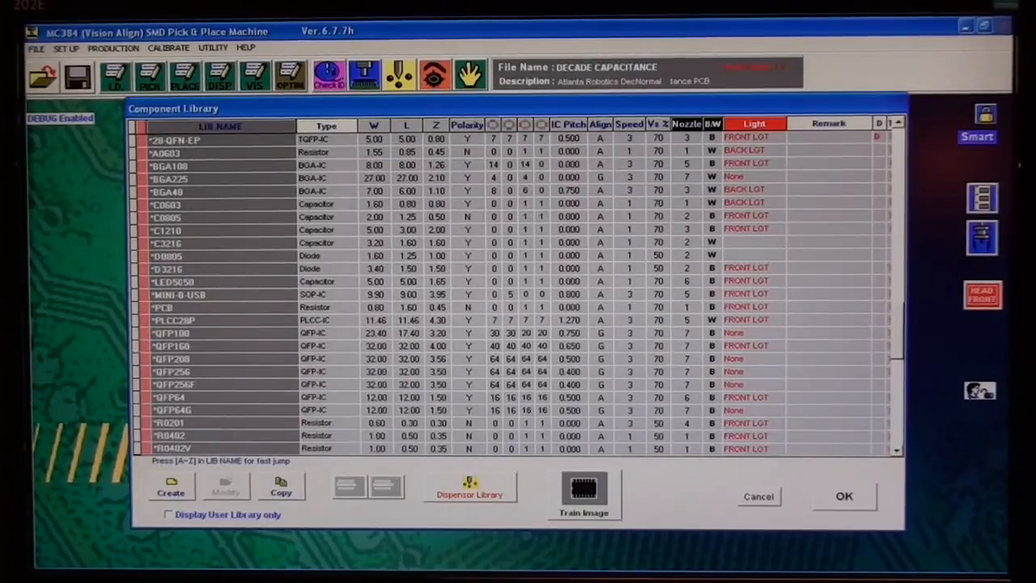
Scroll through the stored library parts list before creating a new part.
scroll(up, 3)
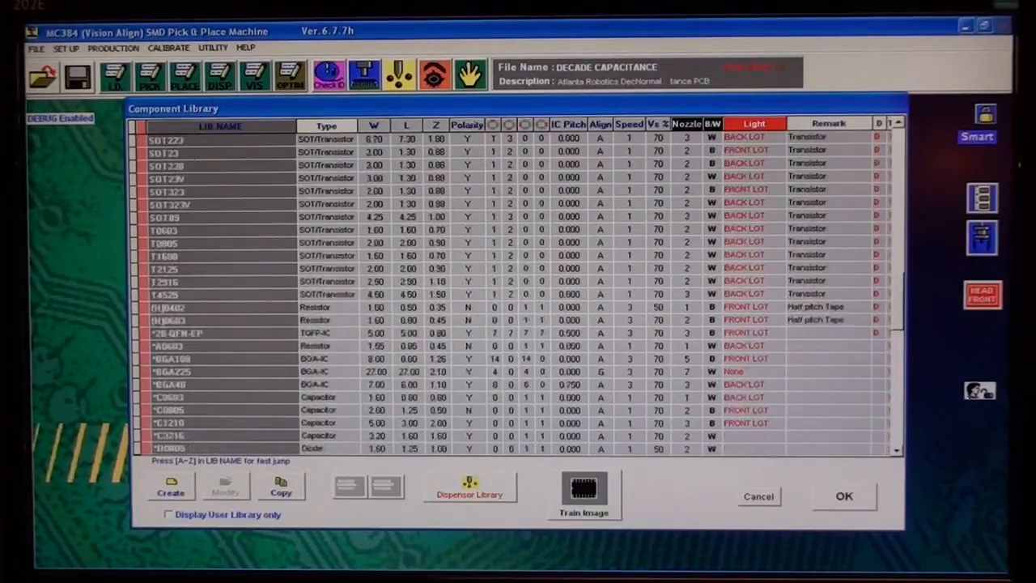
scroll(down, 3)
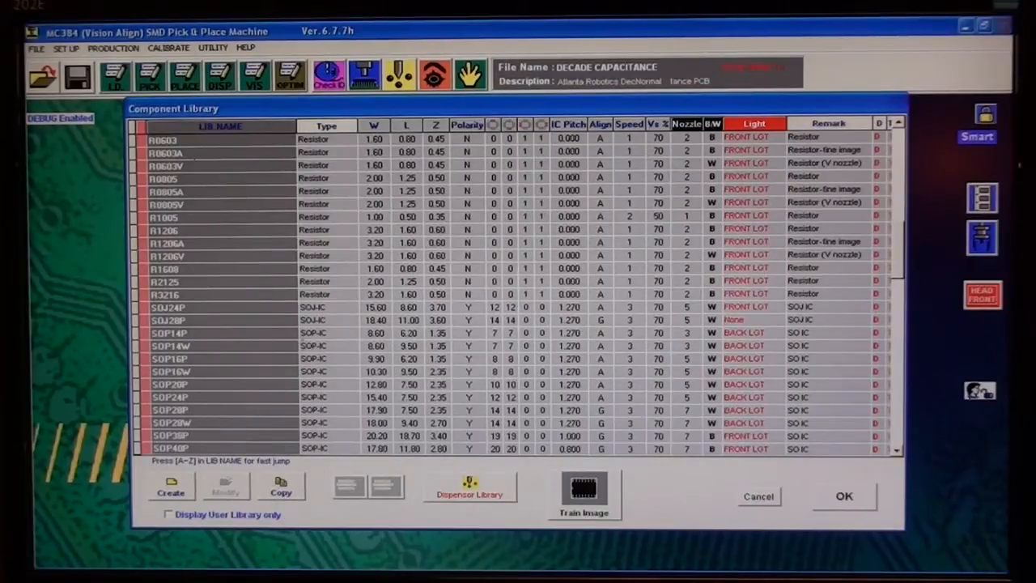
scroll(down, 3)
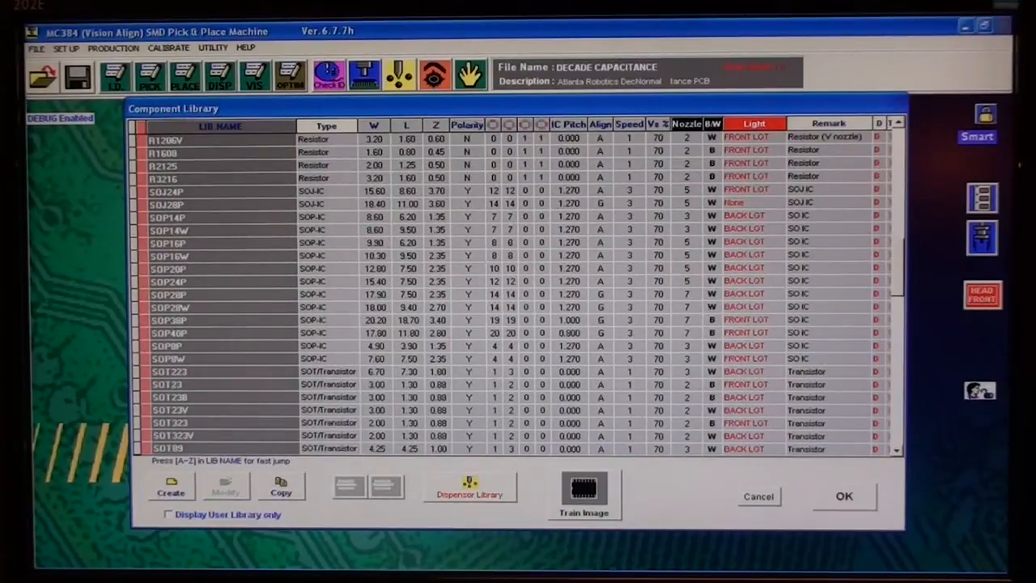
scroll(down, 3)
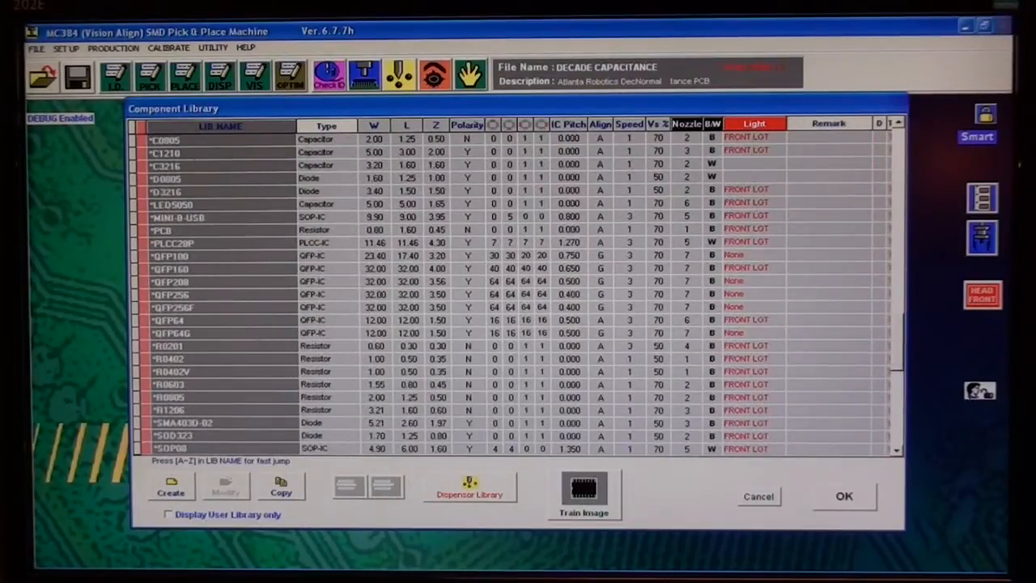
scroll(down, 3)
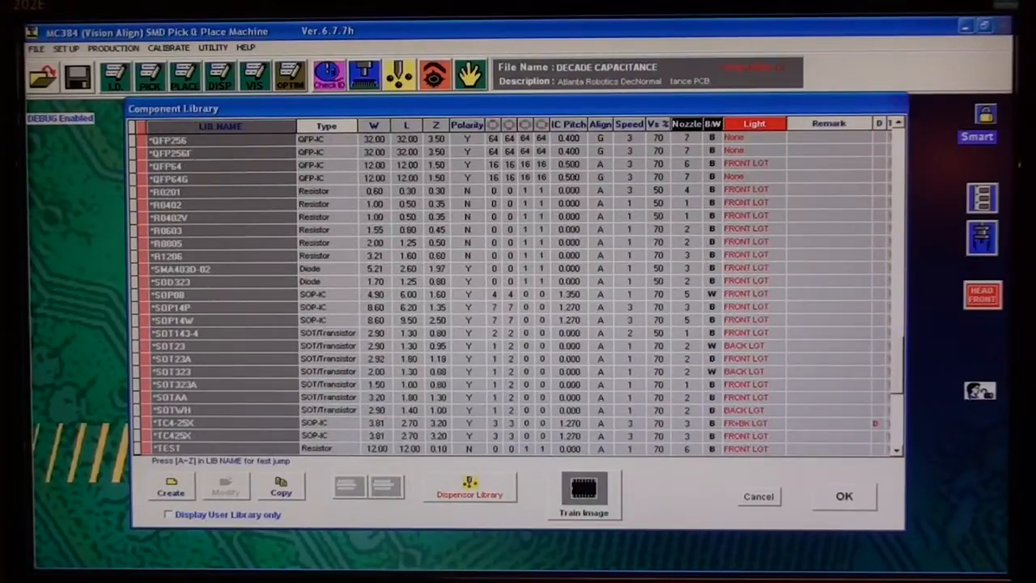
scroll(down, 3)
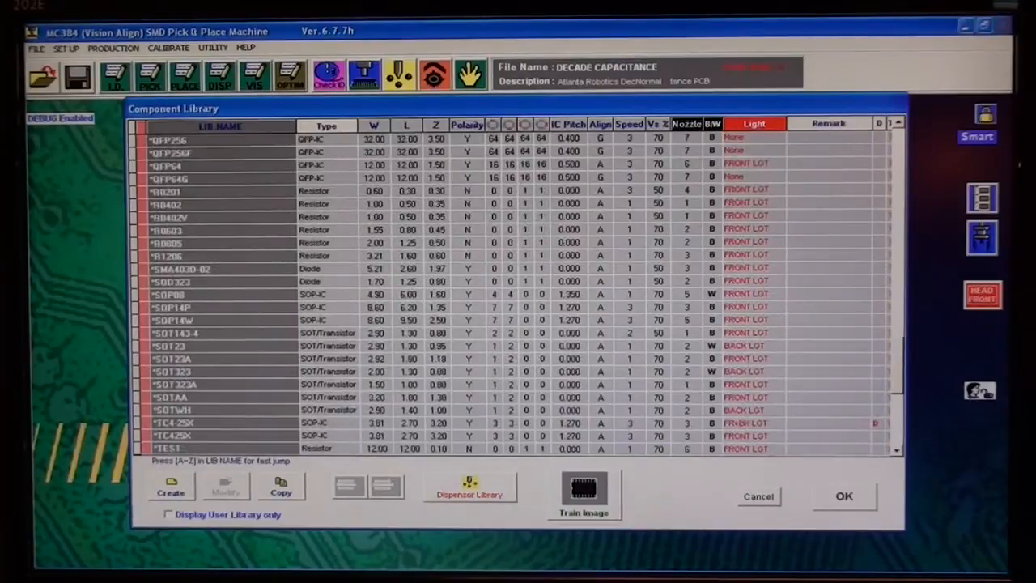
scroll(down, 3)
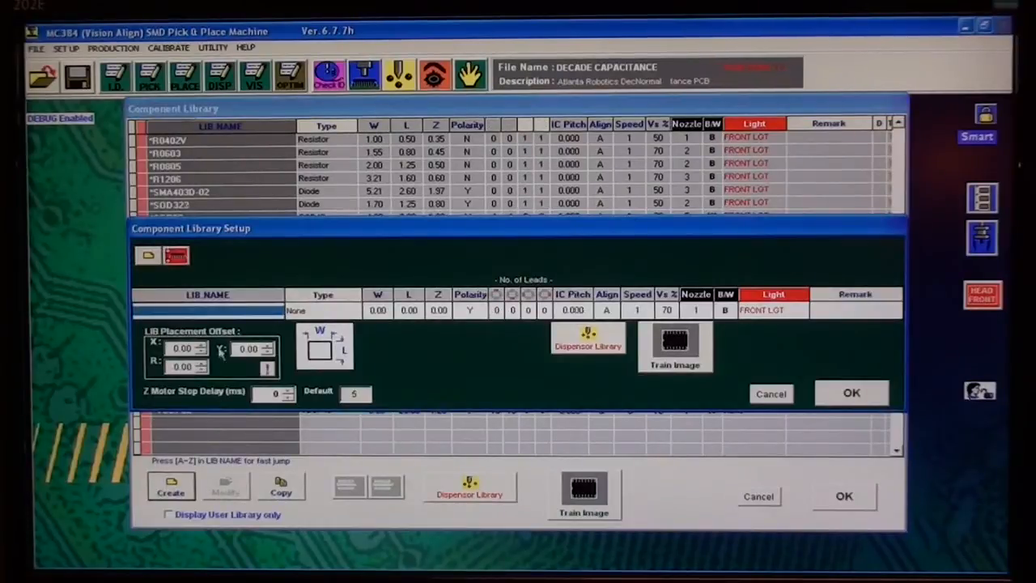
mouse_move(222, 313)
text(TO-252)
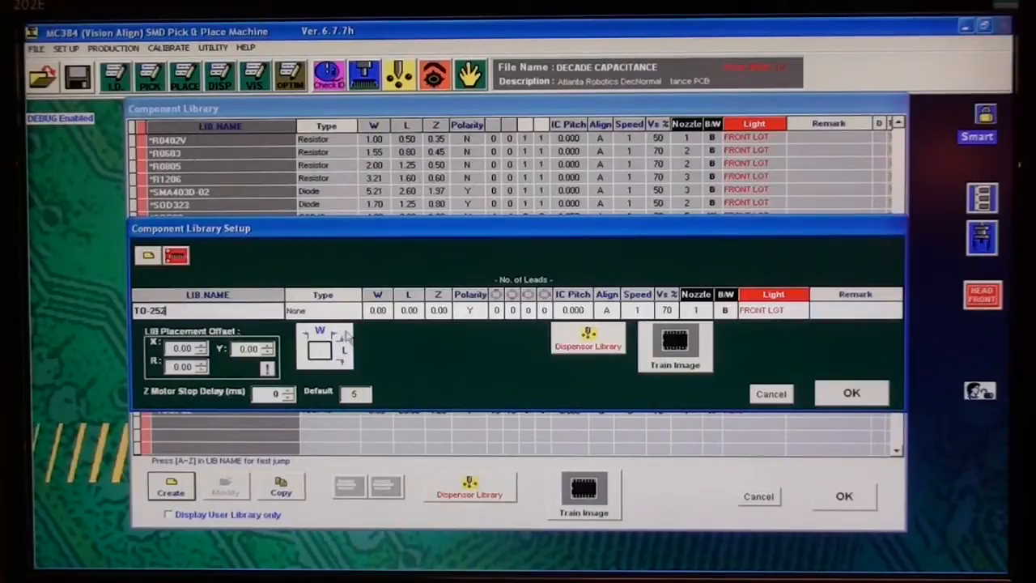
Try SOT/Transistor and QFP-IC in the Type dropdown, then settle on a package type.
click(353, 310)
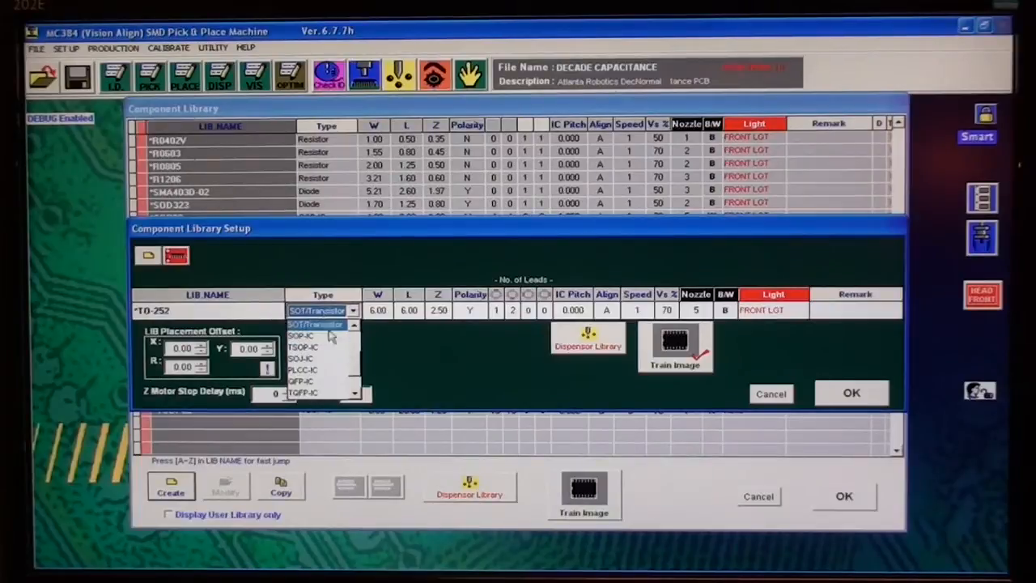
click(315, 324)
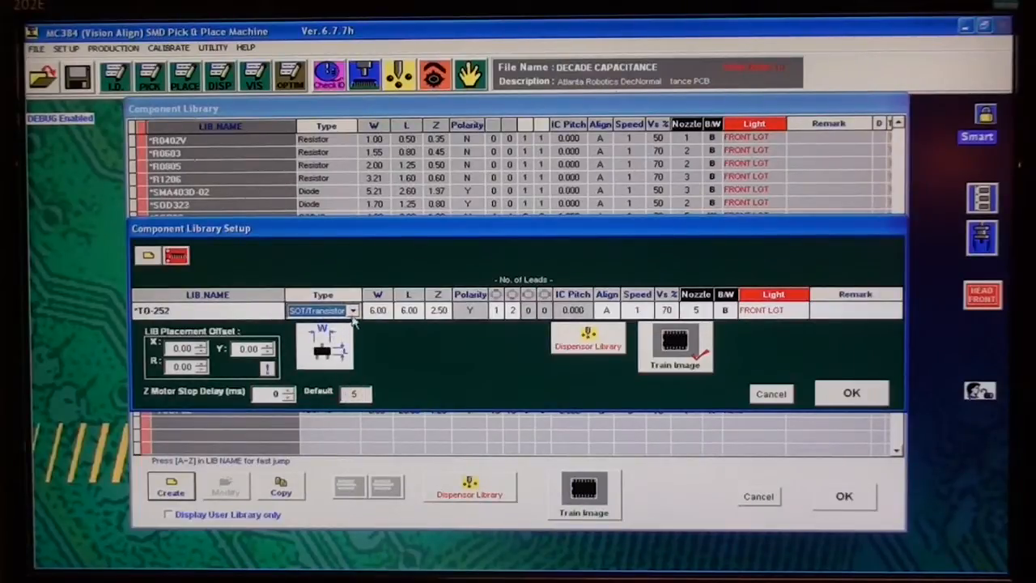
click(352, 310)
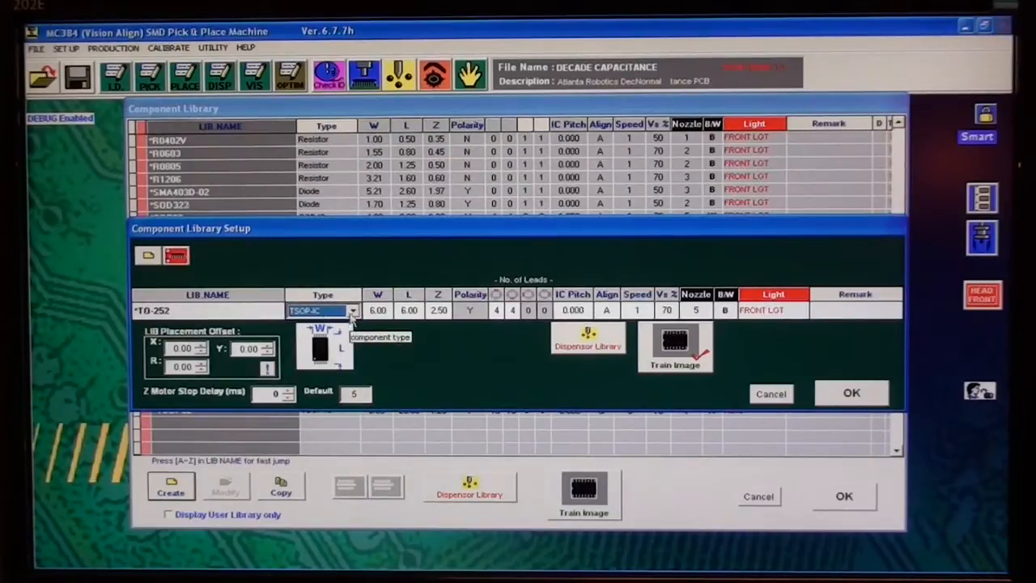
click(320, 311)
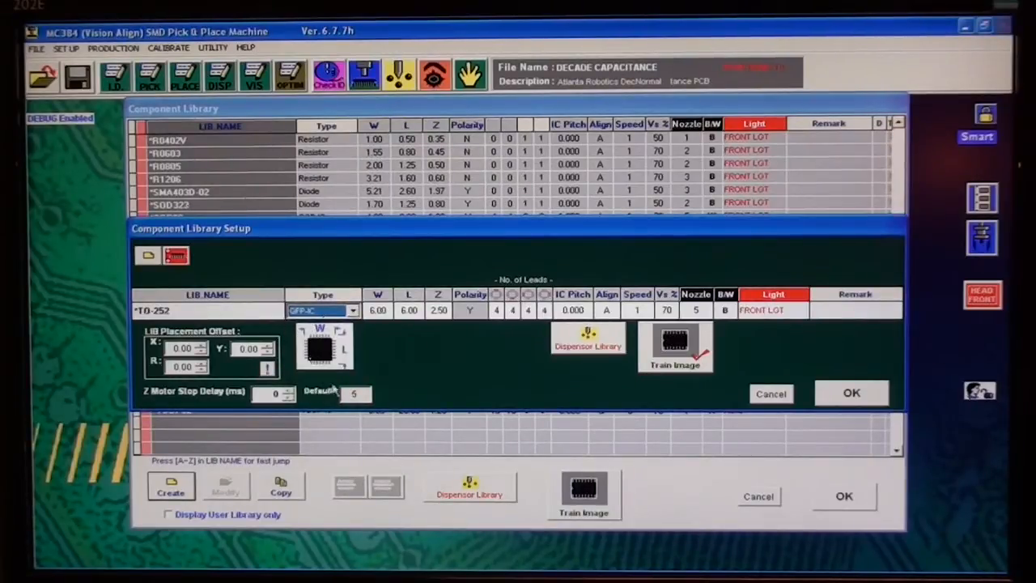
click(352, 311)
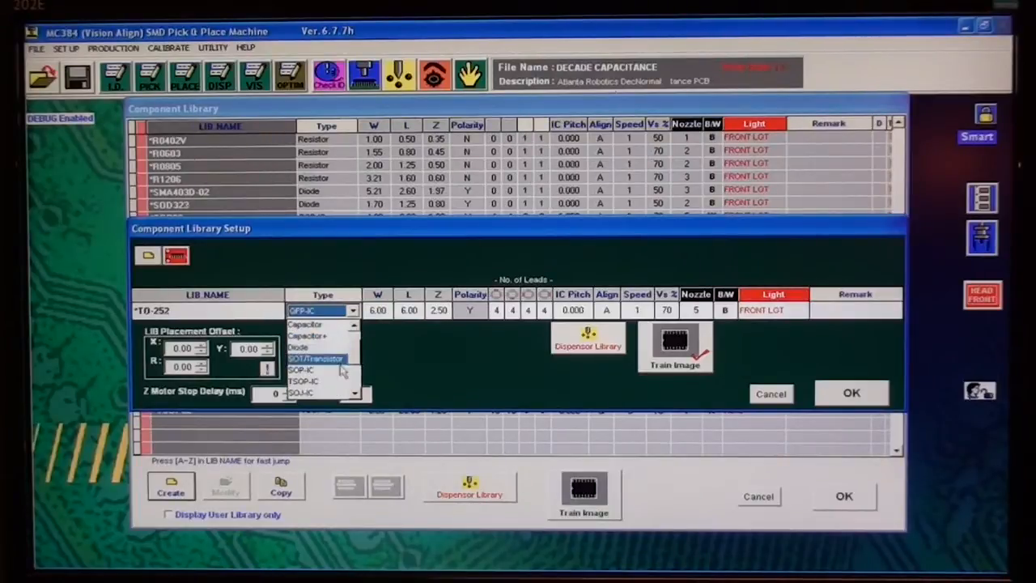
mouse_move(316, 381)
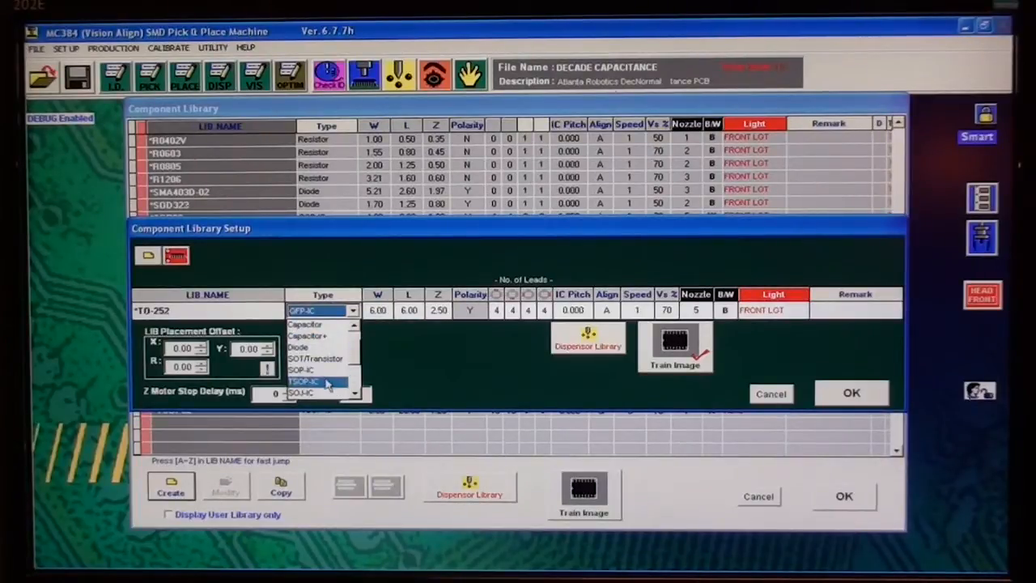
click(315, 358)
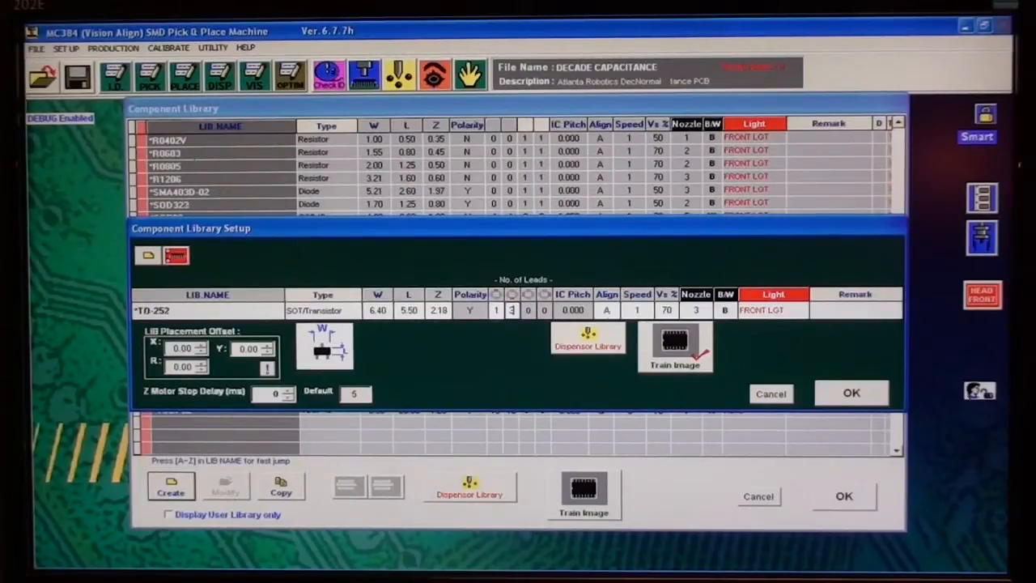
Enter lead counts 1 and 3 and set alignment mode A.
click(612, 311)
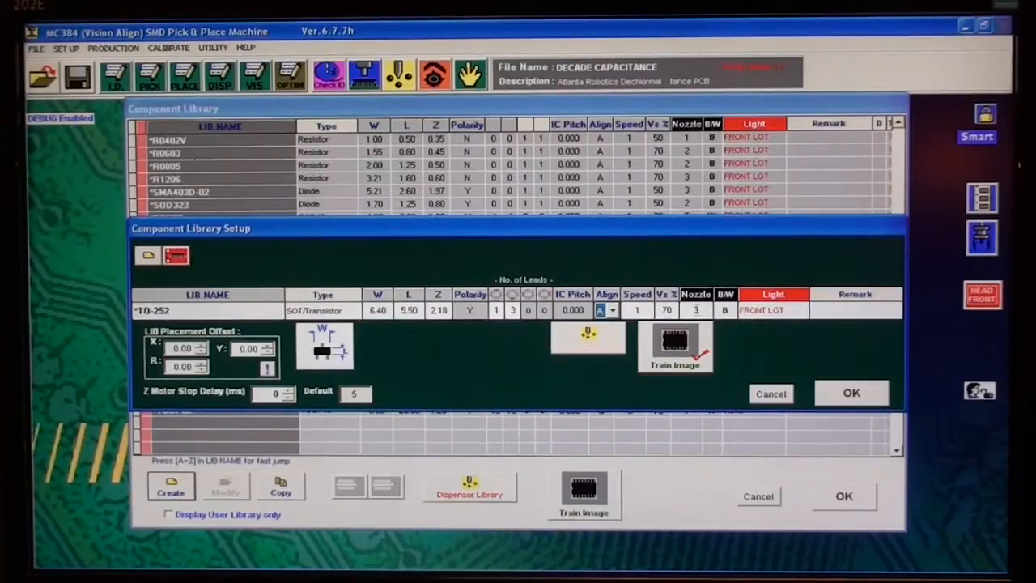
click(703, 310)
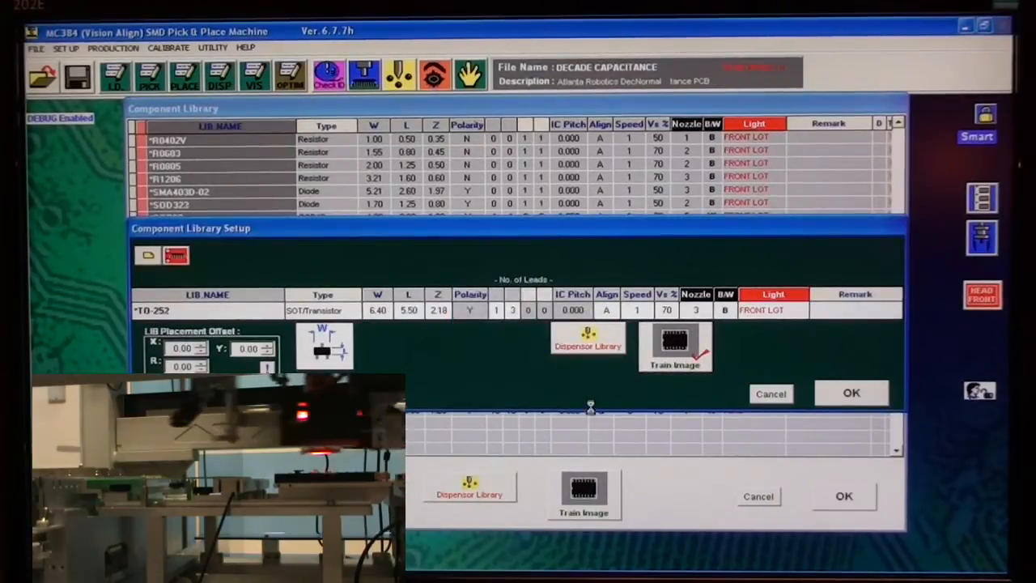
Open Train Image for *TO-252 with feeder D01 and pick height 5.91.
click(676, 347)
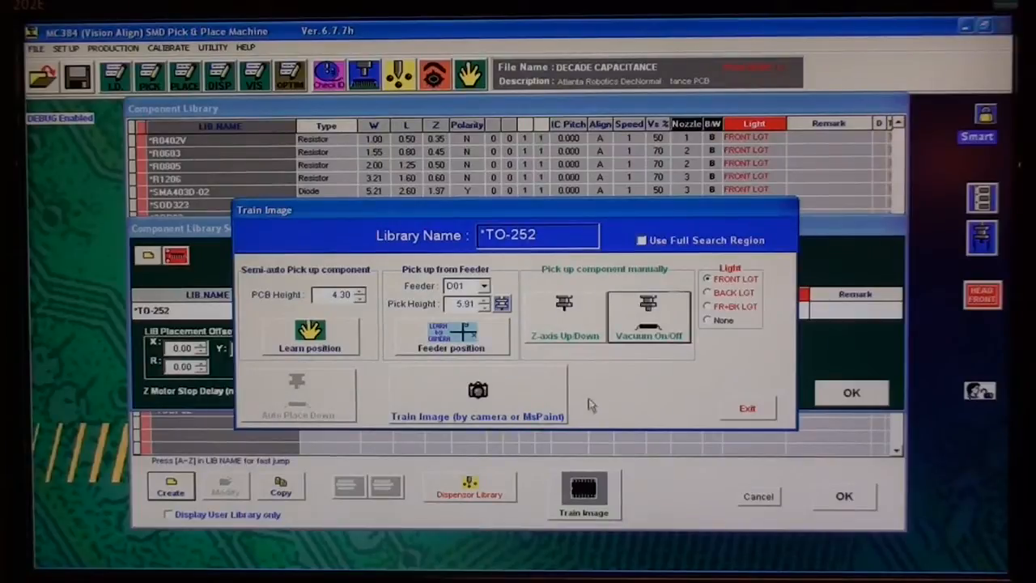
mouse_move(404, 350)
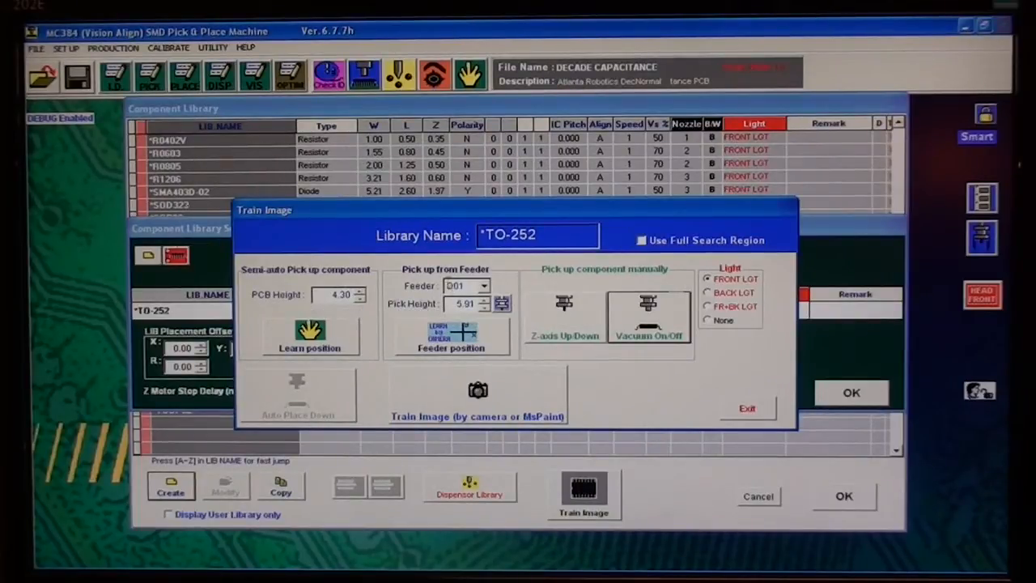
mouse_move(474, 304)
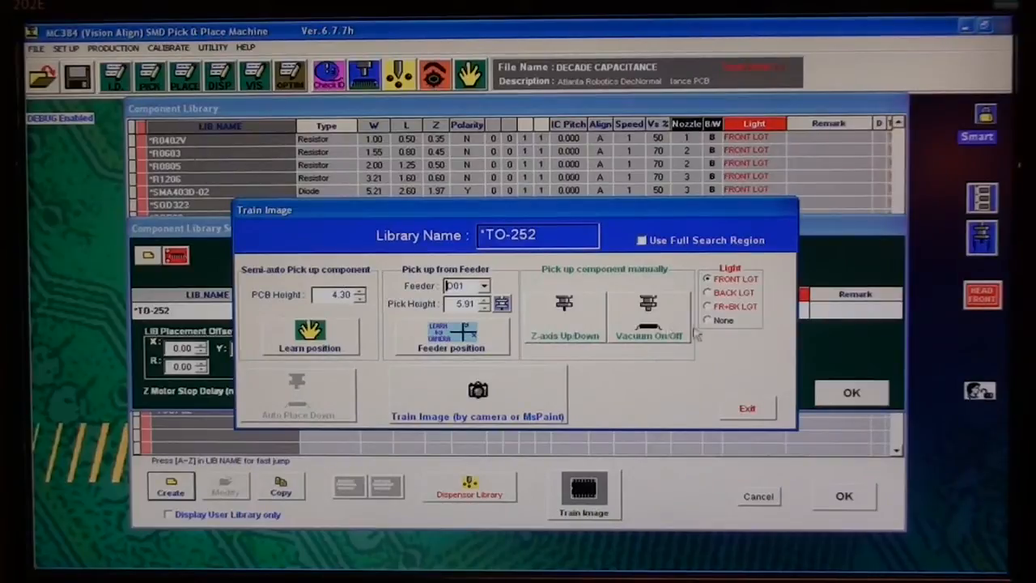
mouse_move(579, 352)
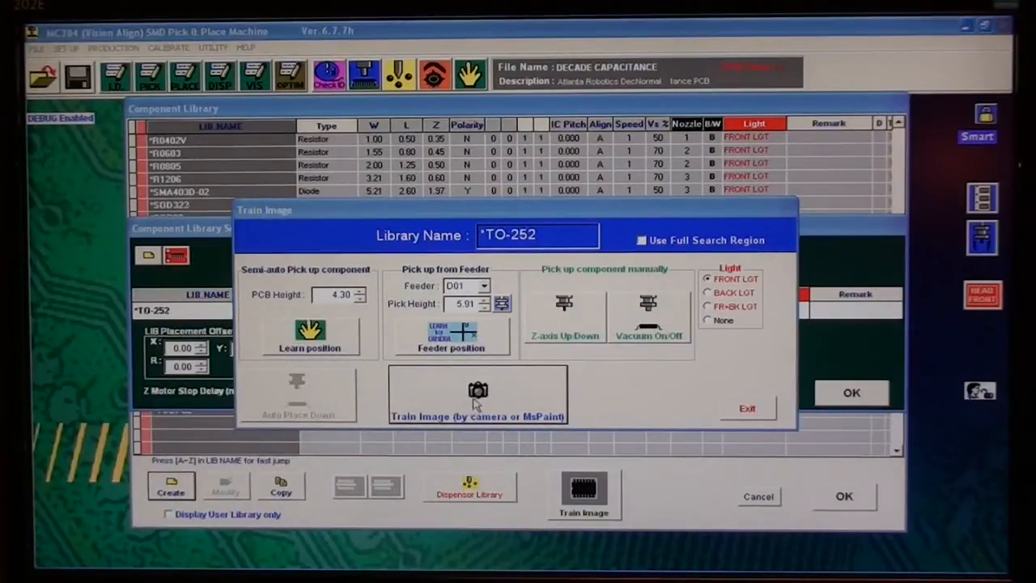
Start image training and rotate the TO-252 with R Motor until horizontal.
click(477, 392)
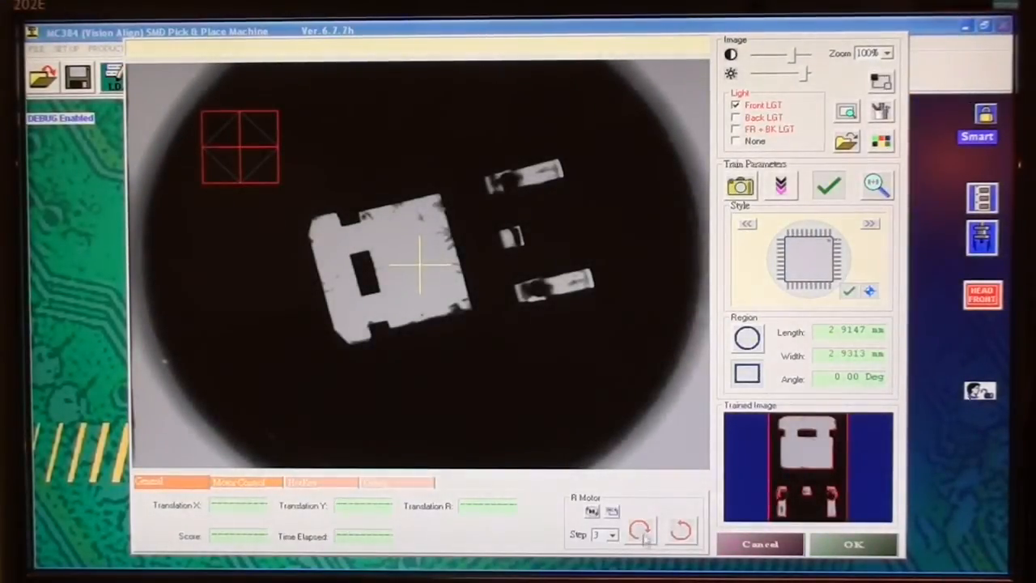
click(639, 528)
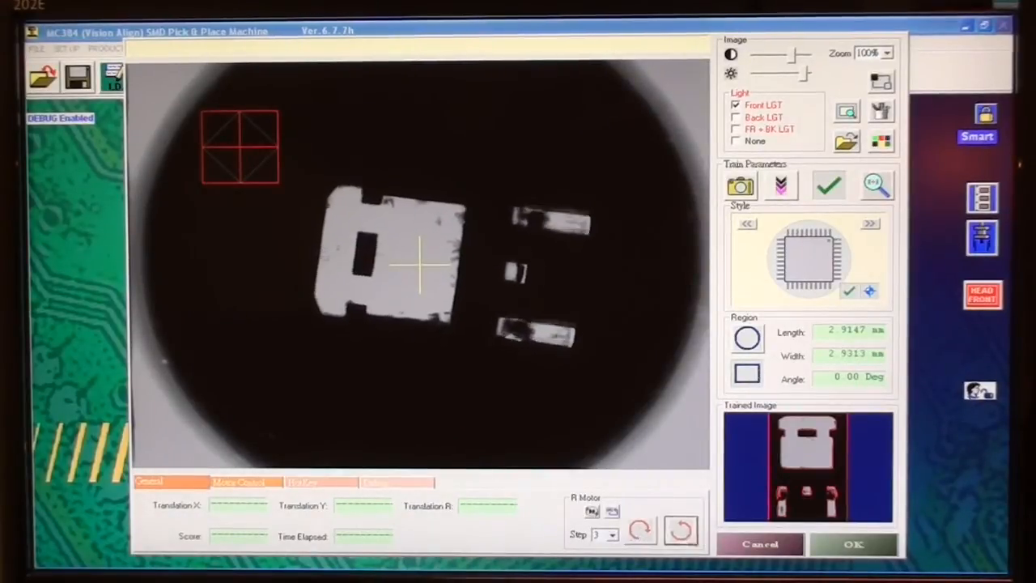
click(640, 530)
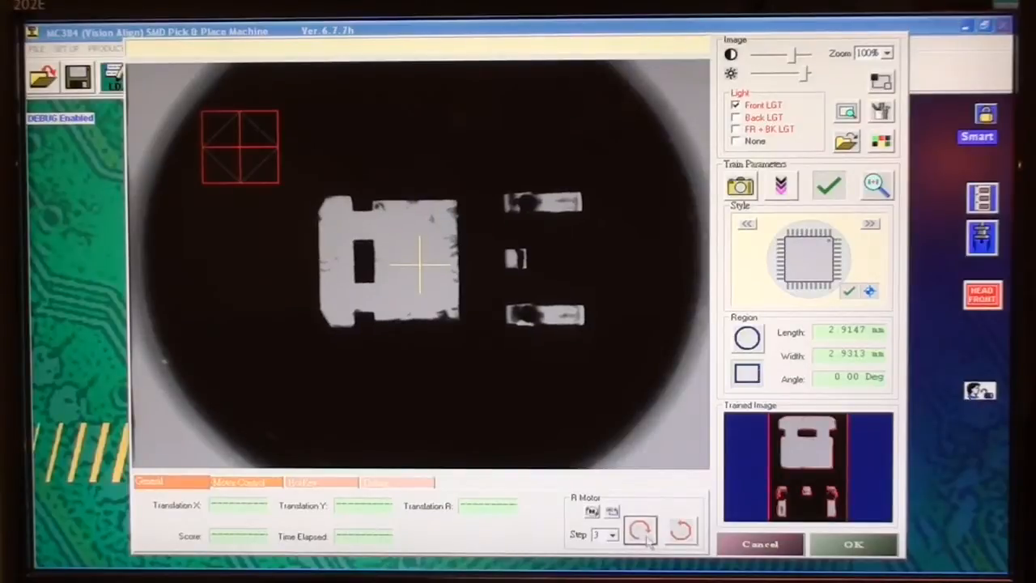
click(641, 530)
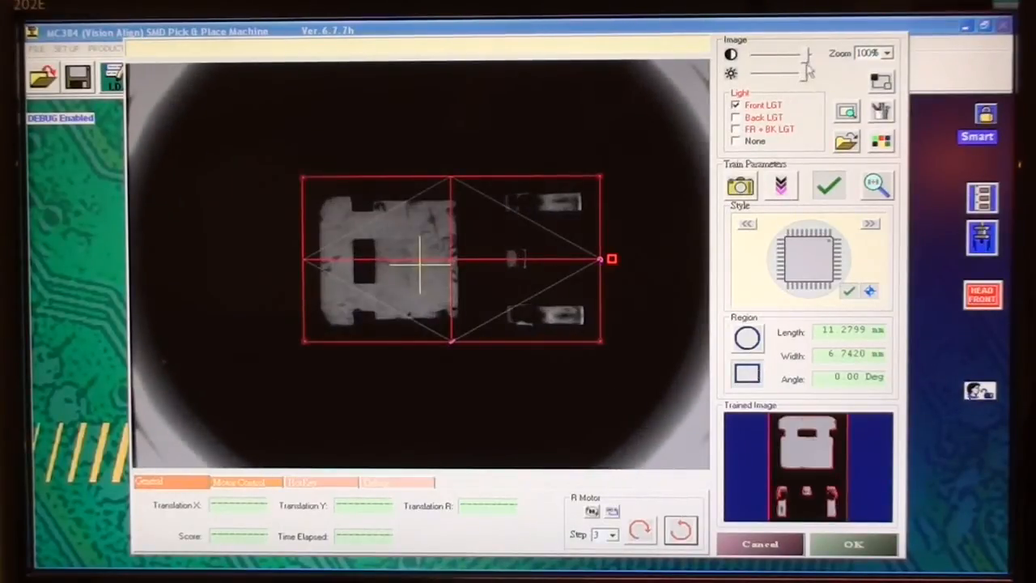
Adjust camera brightness and contrast, then capture a new trained image.
drag(784, 54, 765, 54)
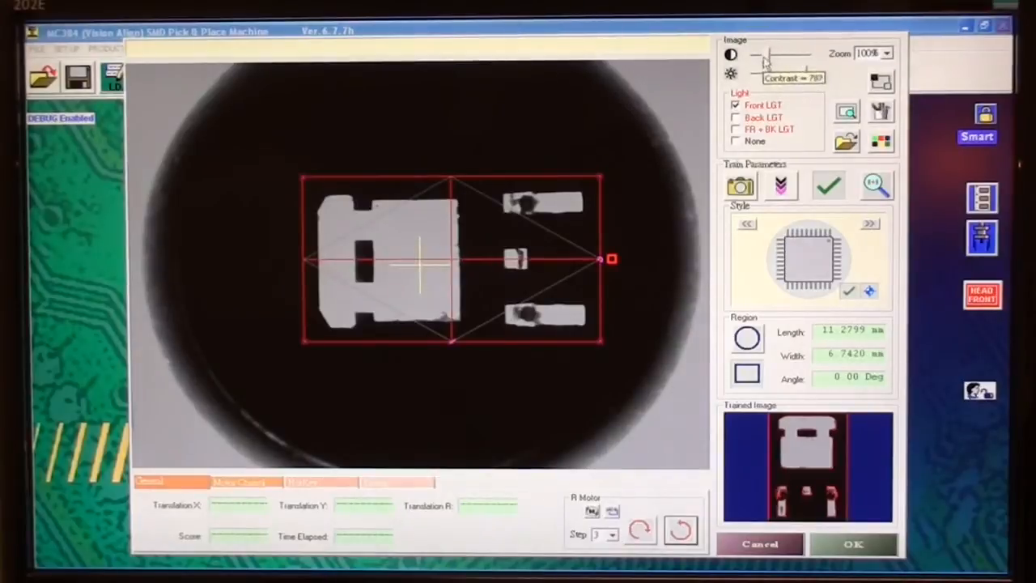
drag(764, 54, 801, 54)
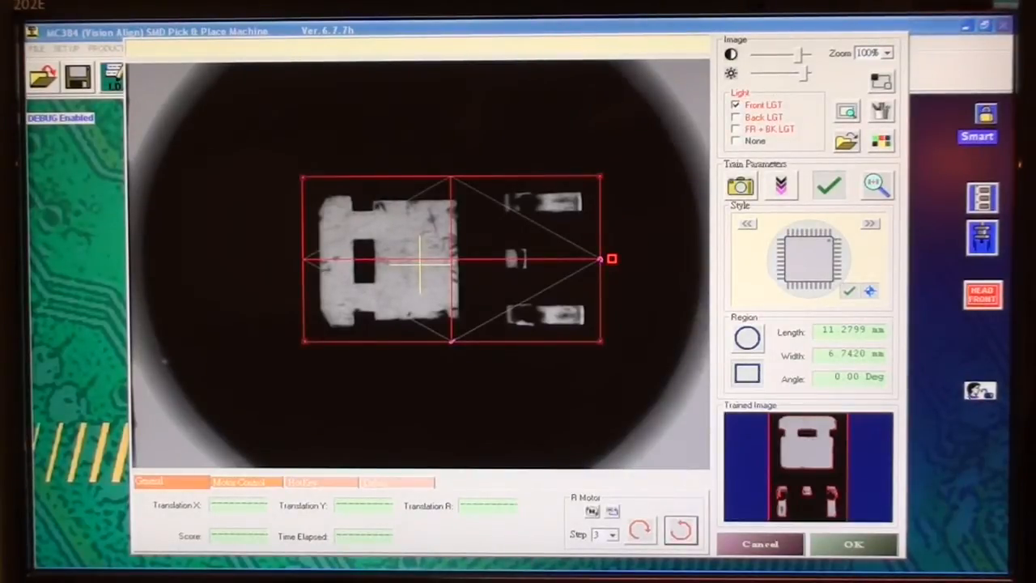
click(741, 185)
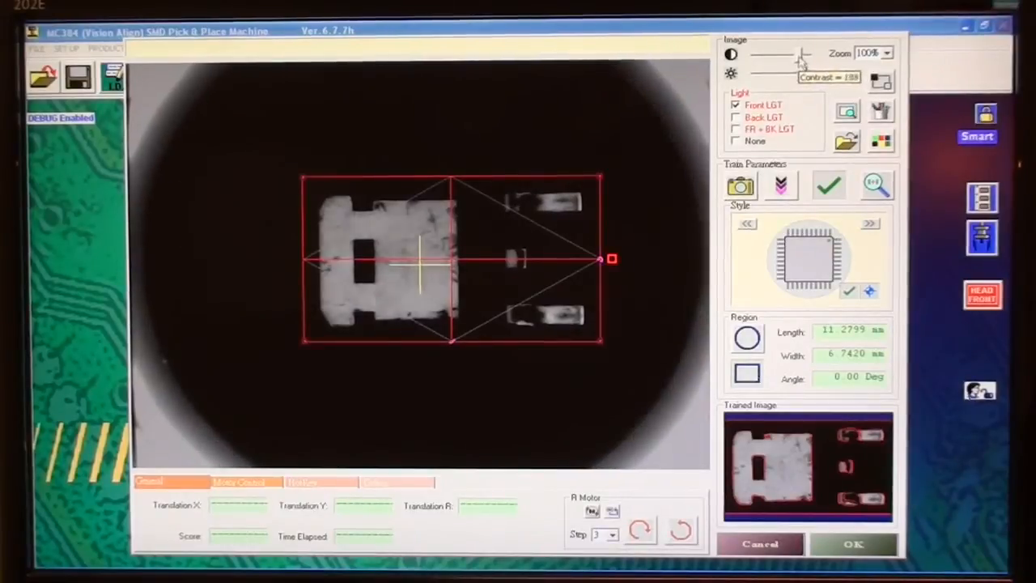
Drag the contrast slider up and the brightness slider down for a crisper TO-252 image.
drag(802, 55, 781, 54)
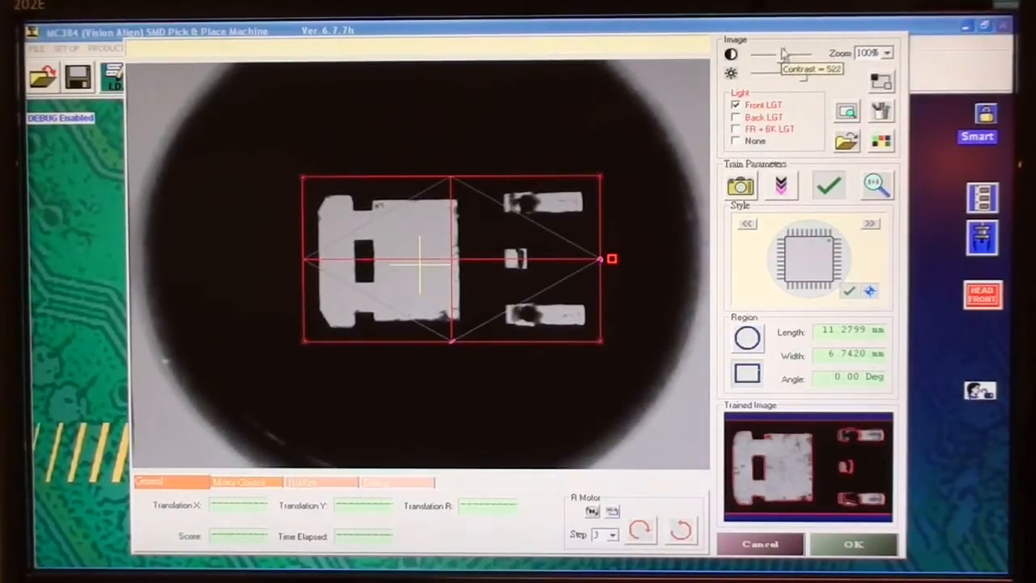
drag(785, 55, 757, 54)
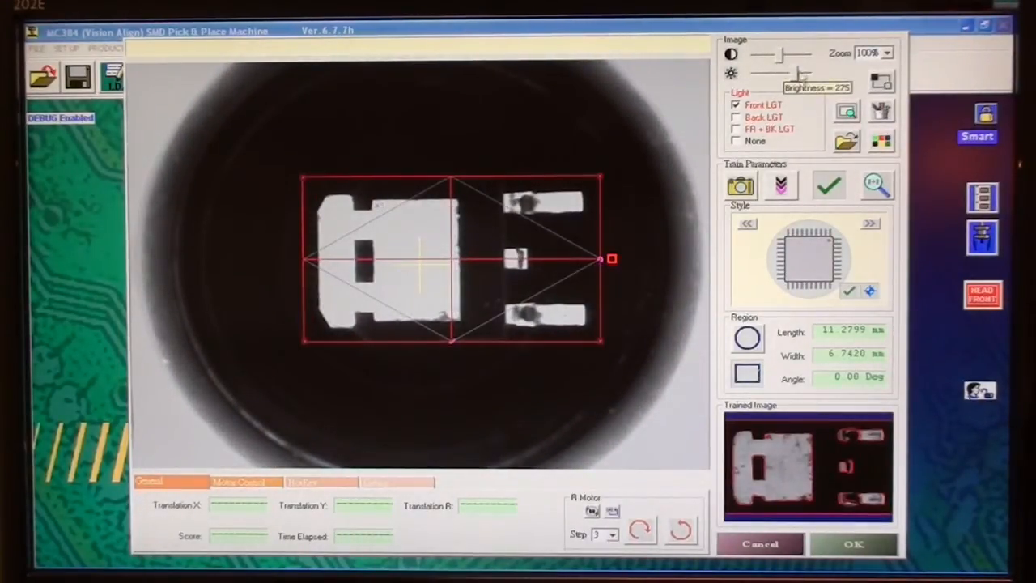
drag(809, 73, 777, 74)
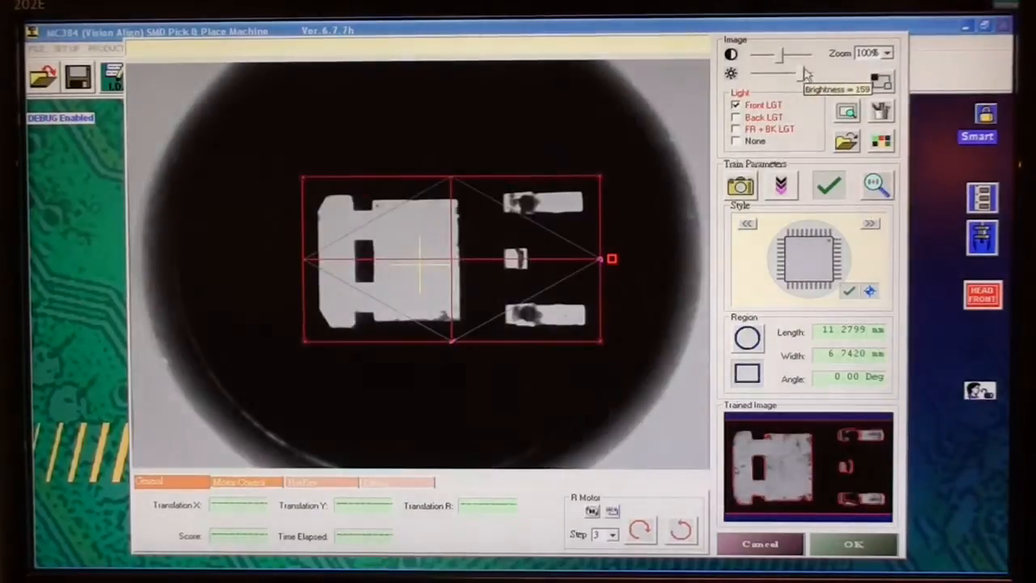
drag(772, 72, 785, 73)
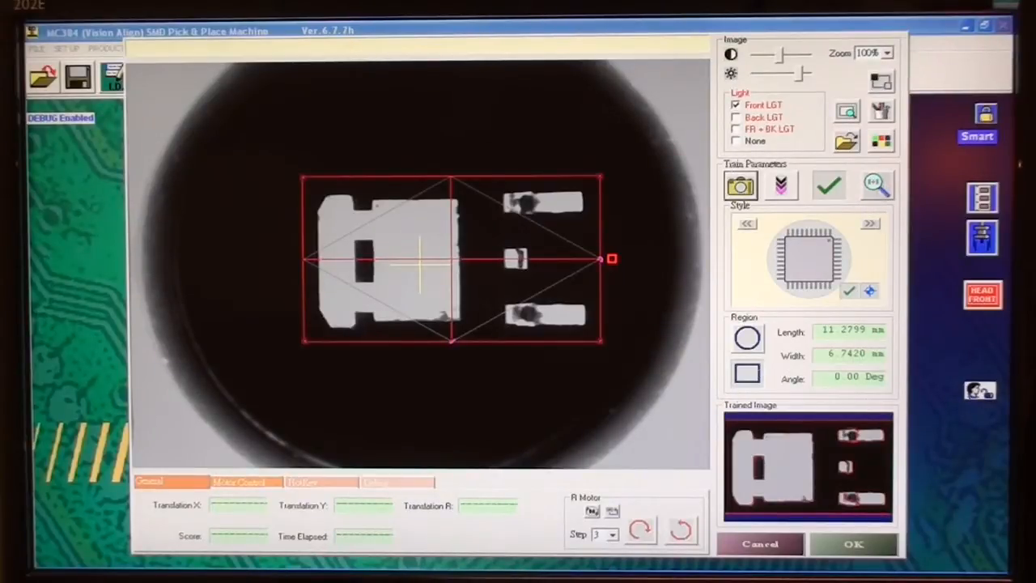
Search for the trained TO-252, finding it at X 1.2047, Y 0.2377, score 0.9864.
click(875, 185)
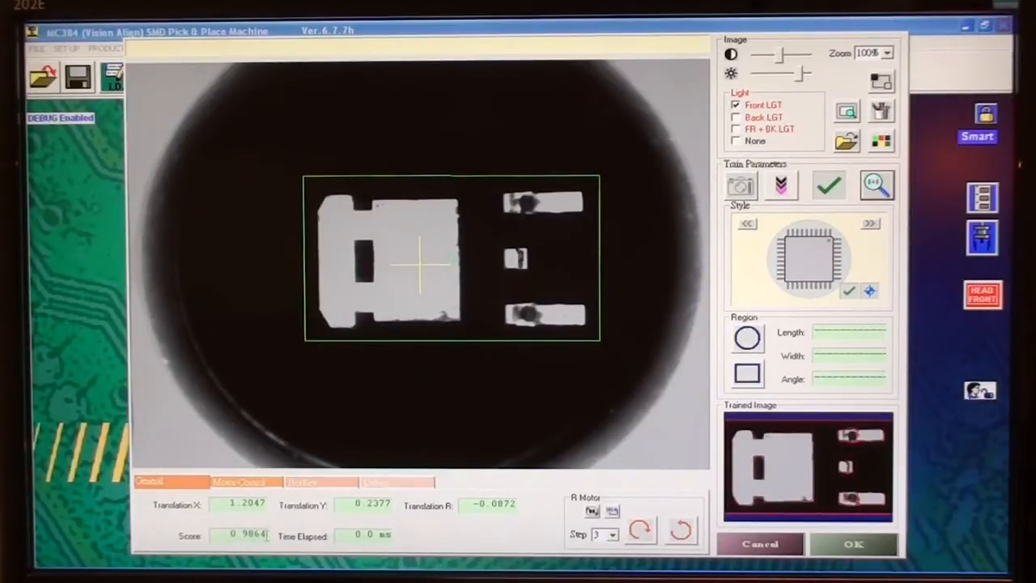
mouse_move(510, 413)
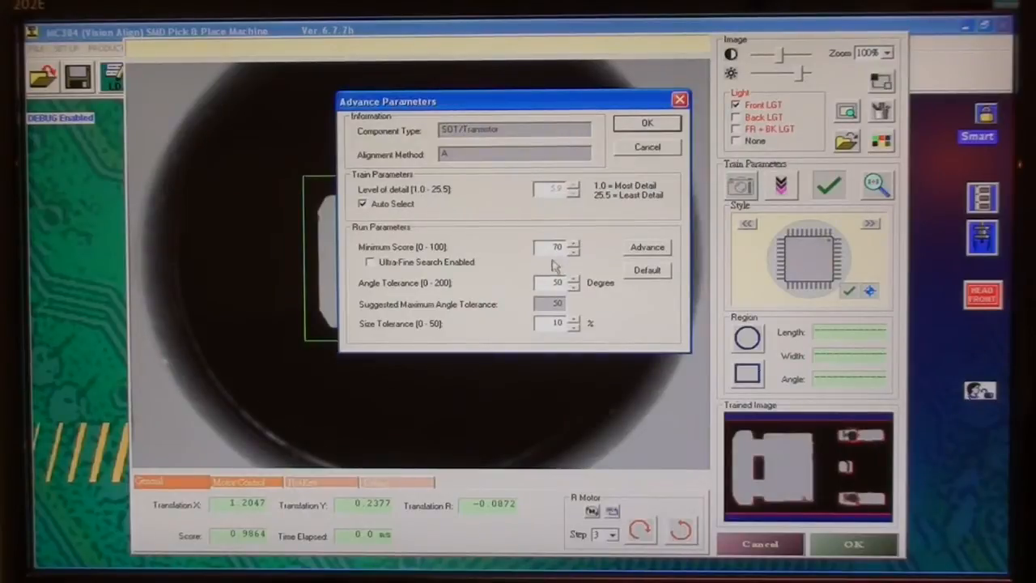
mouse_move(557, 247)
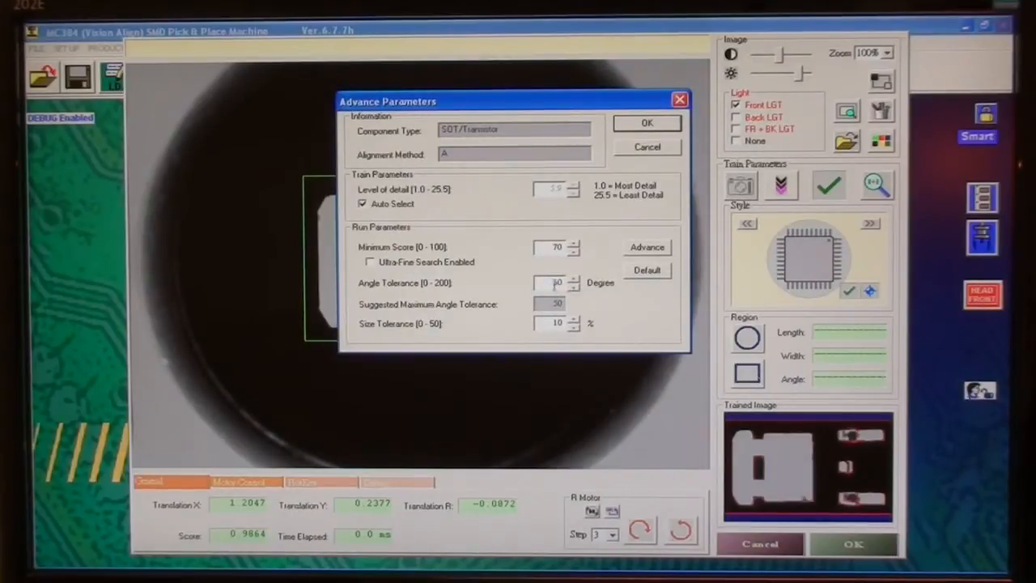
Open Advance Parameters to view run parameters, including 10% size tolerance.
click(647, 271)
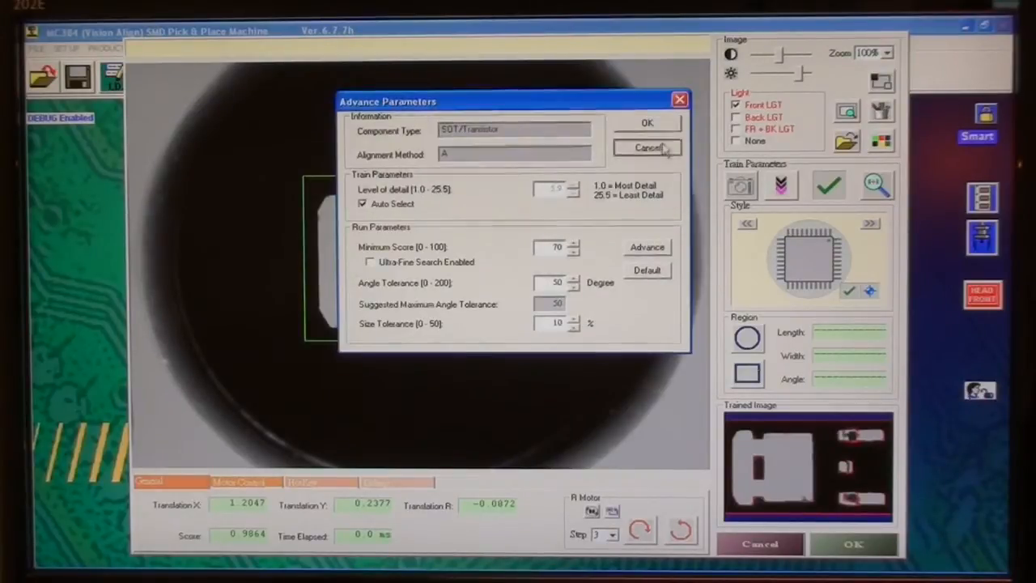
Cancel Advance Parameters and rotate the TO-252 further with the R Motor button.
click(646, 147)
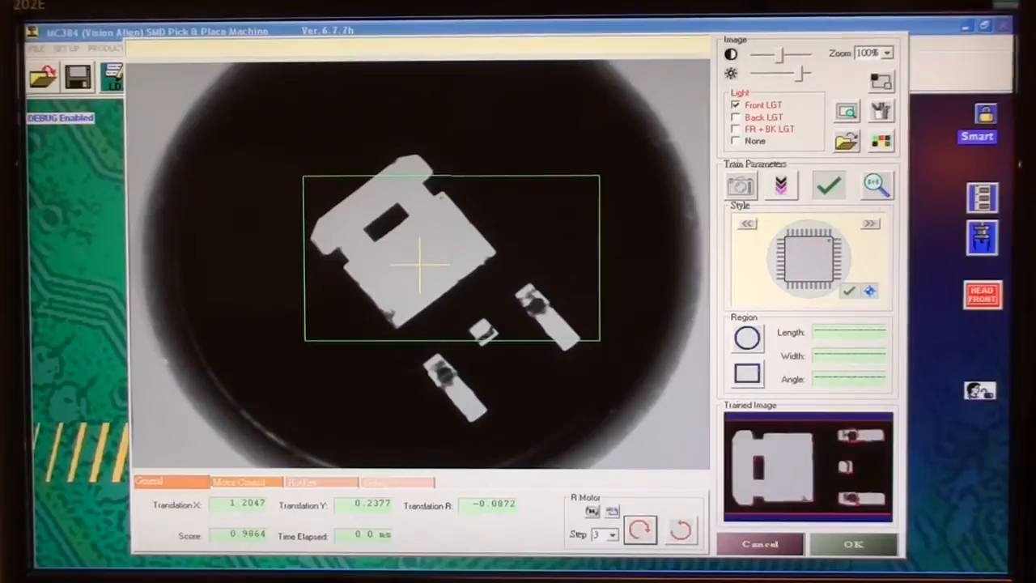
click(638, 531)
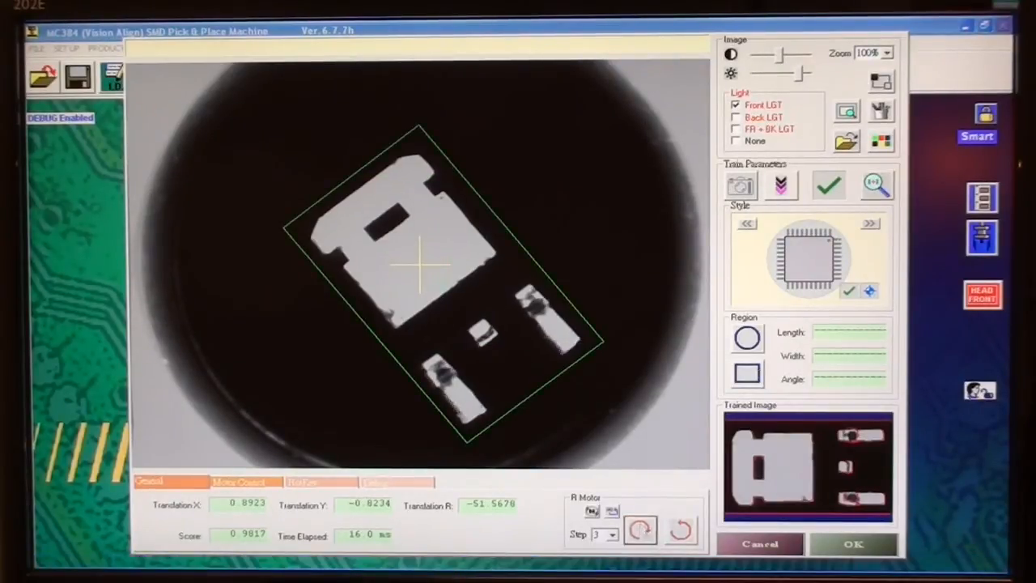
click(640, 528)
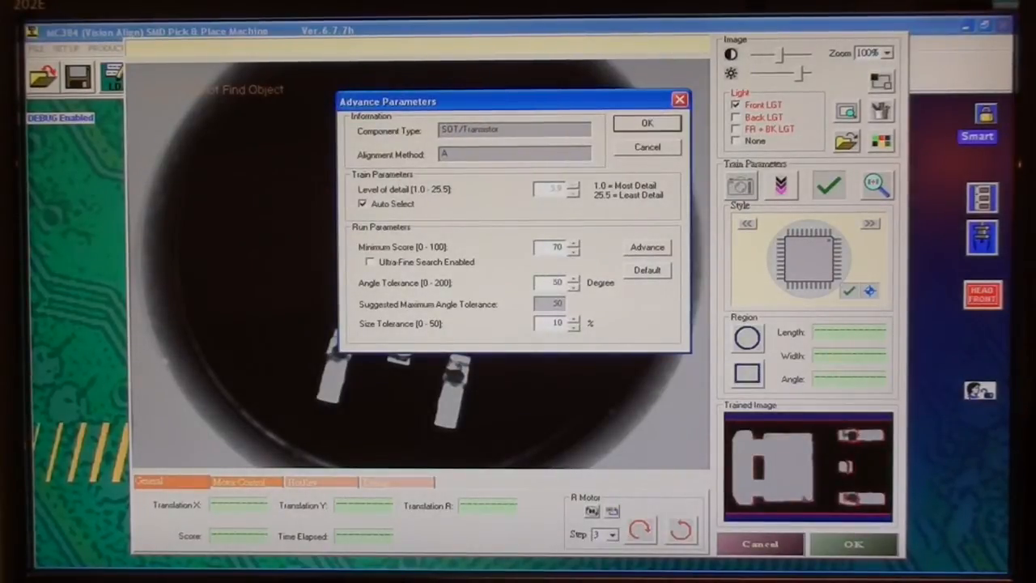
Enter 200 as the angle tolerance and expand the advanced run parameters.
triple_click(554, 283)
text(200)
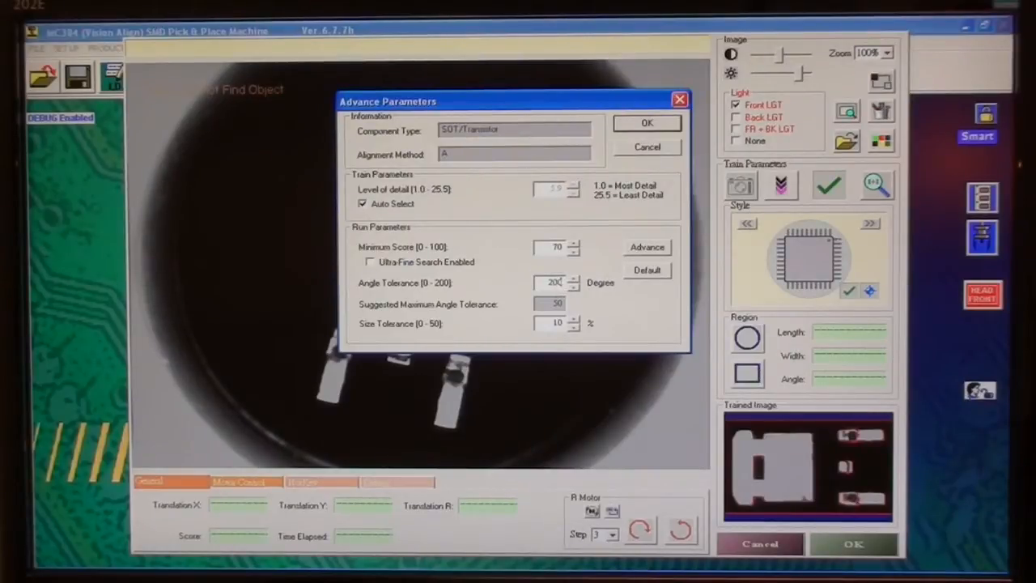
mouse_move(678, 299)
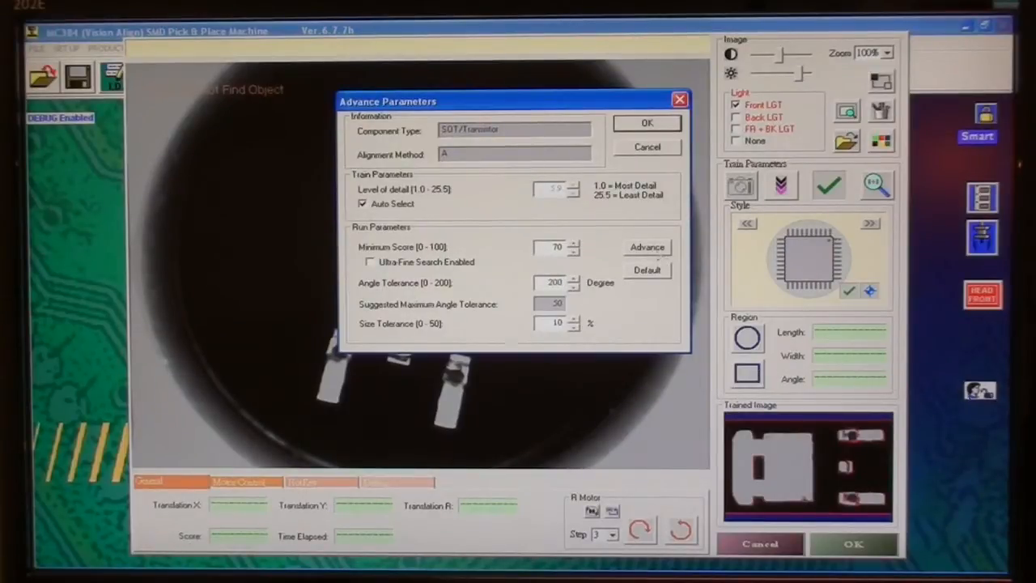
click(646, 247)
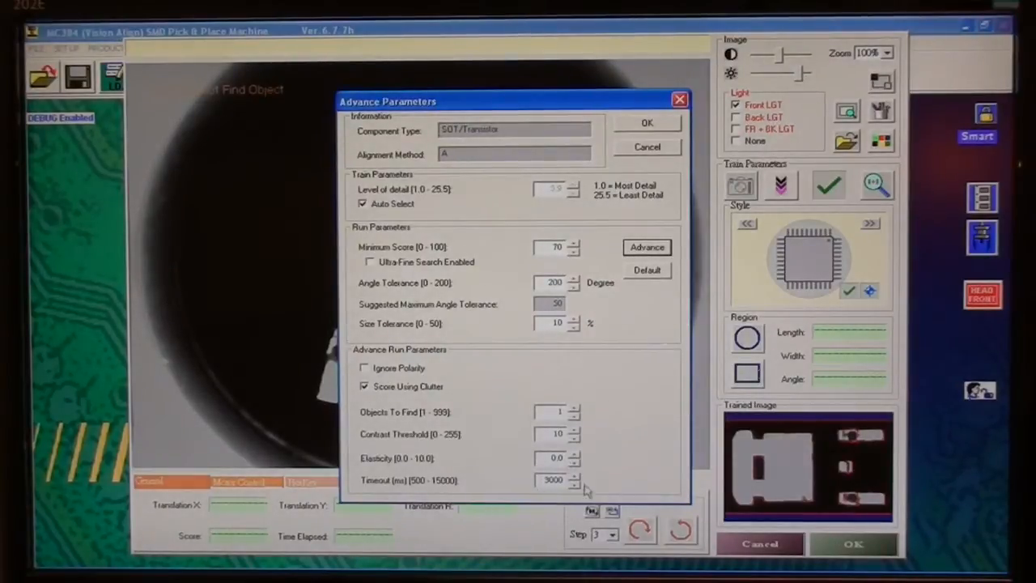
mouse_move(618, 337)
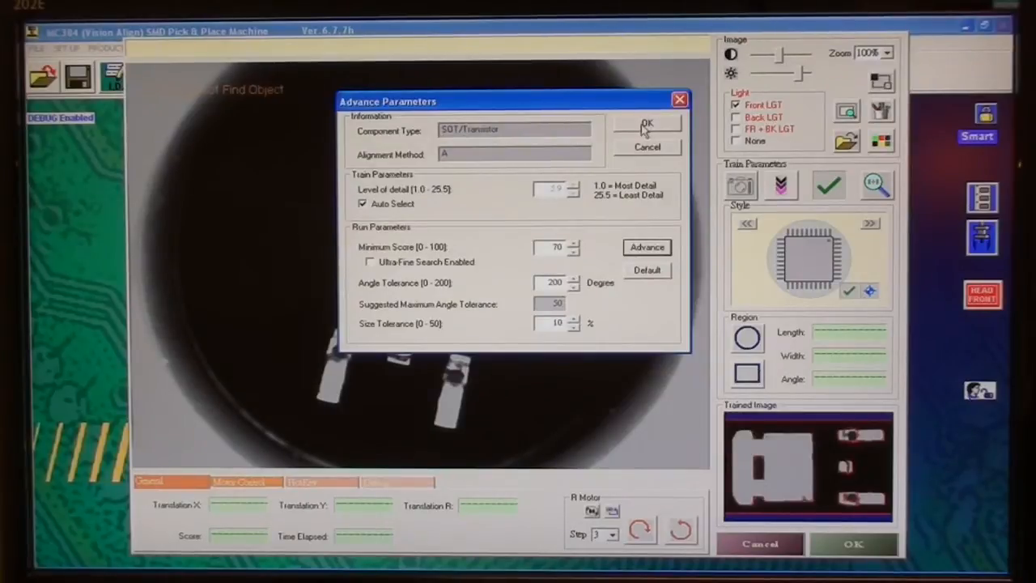
Apply the 200-degree angle tolerance and confirm saving despite the above-50 warning.
click(646, 122)
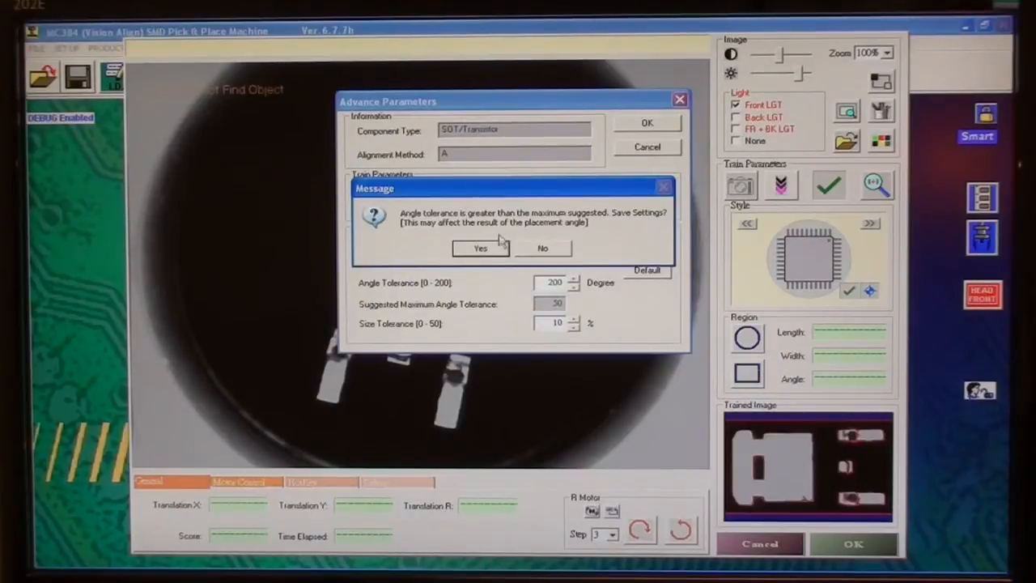
mouse_move(495, 261)
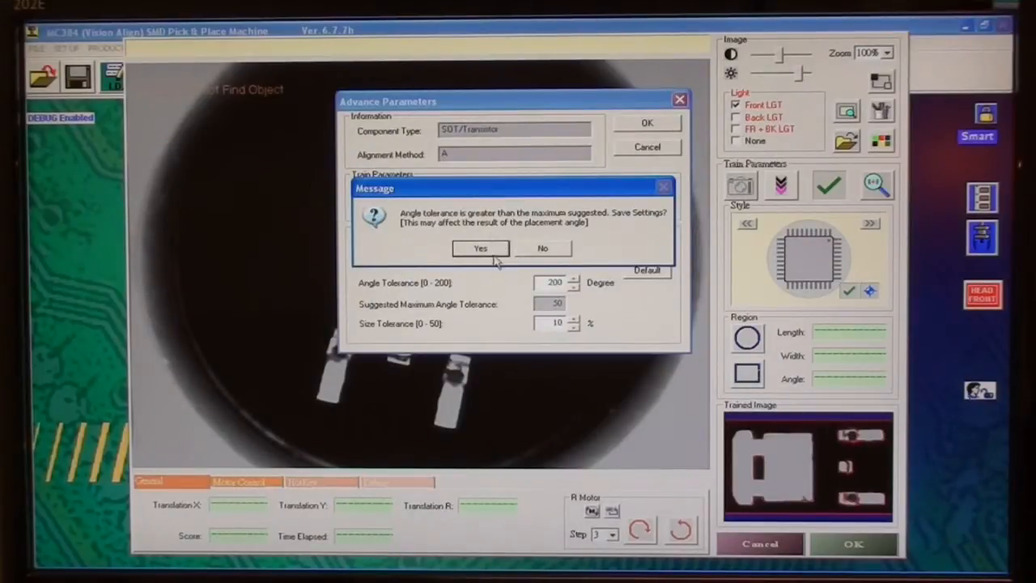
click(480, 249)
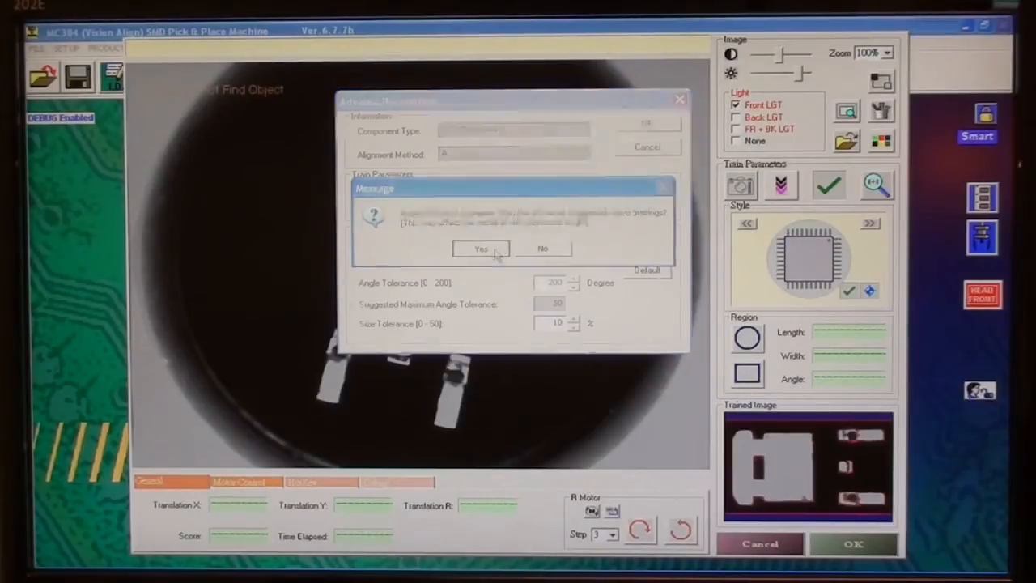
click(481, 248)
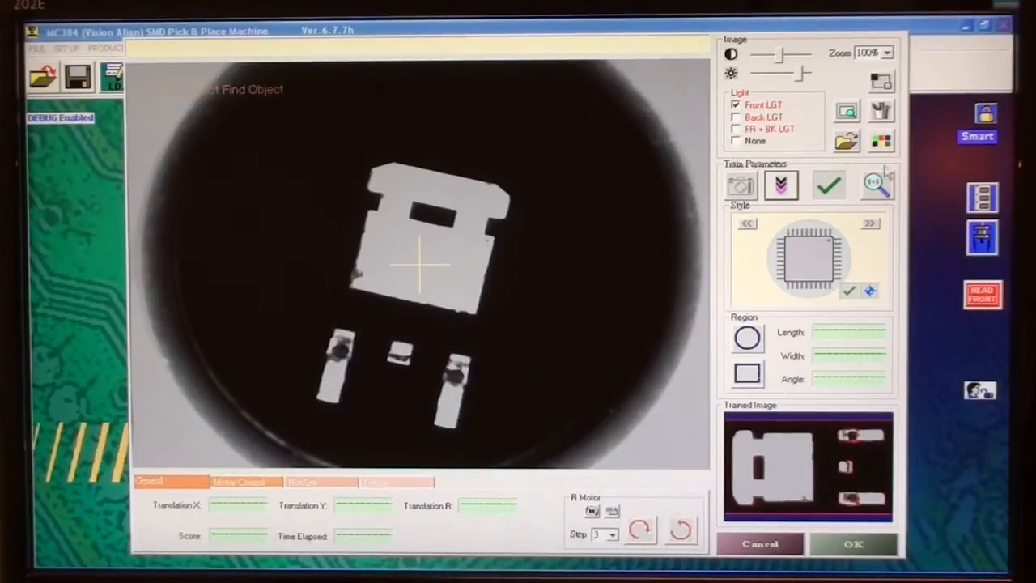
Rotate and search the part repeatedly, last finding it at R -1.1056° with score 0.9810.
click(877, 184)
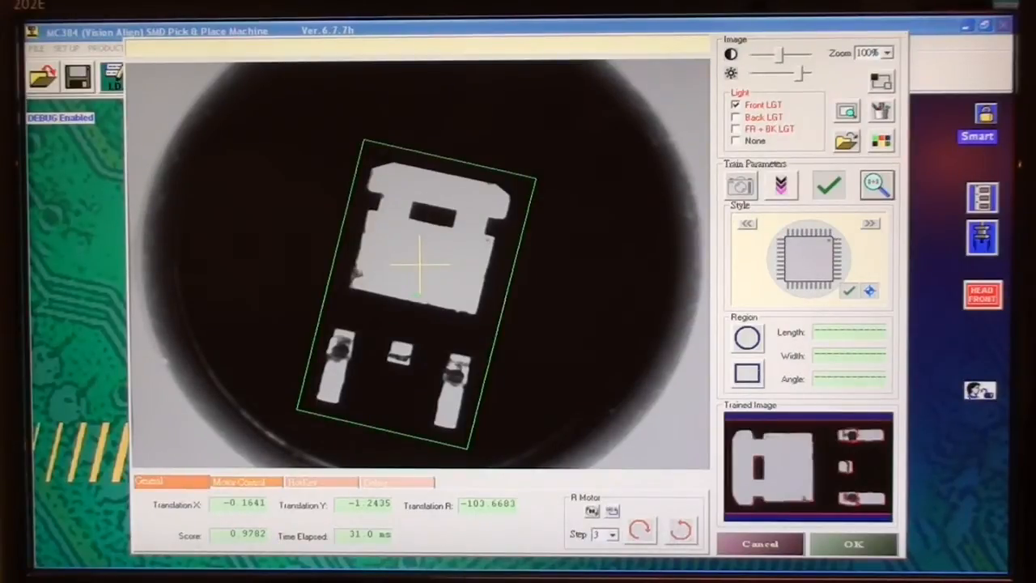
click(639, 528)
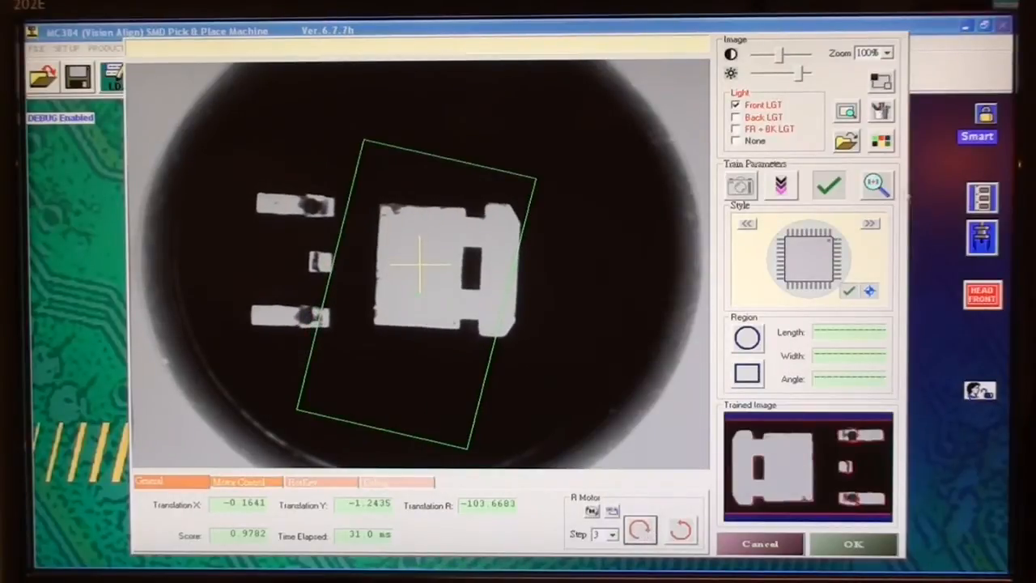
click(639, 530)
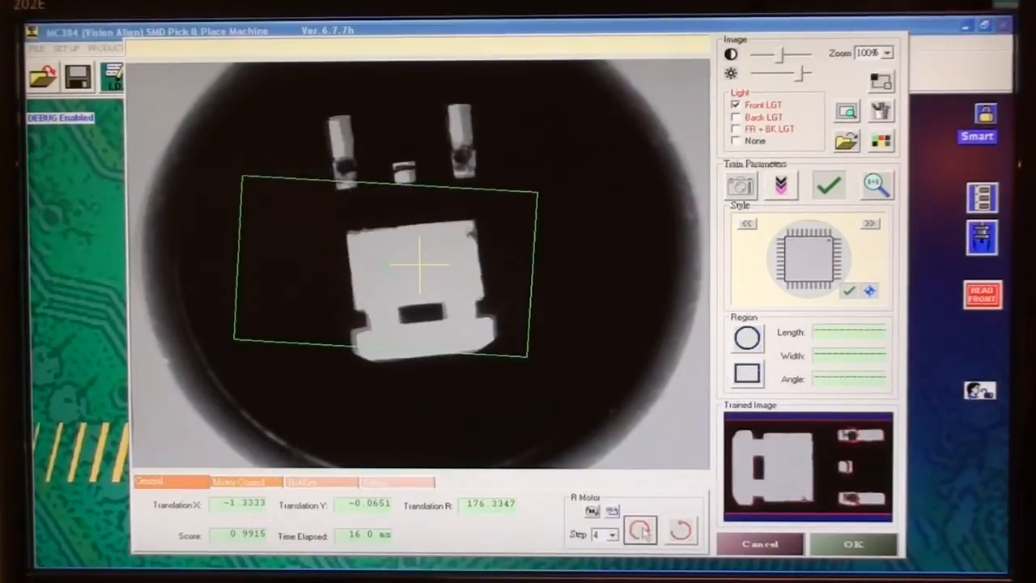
click(640, 528)
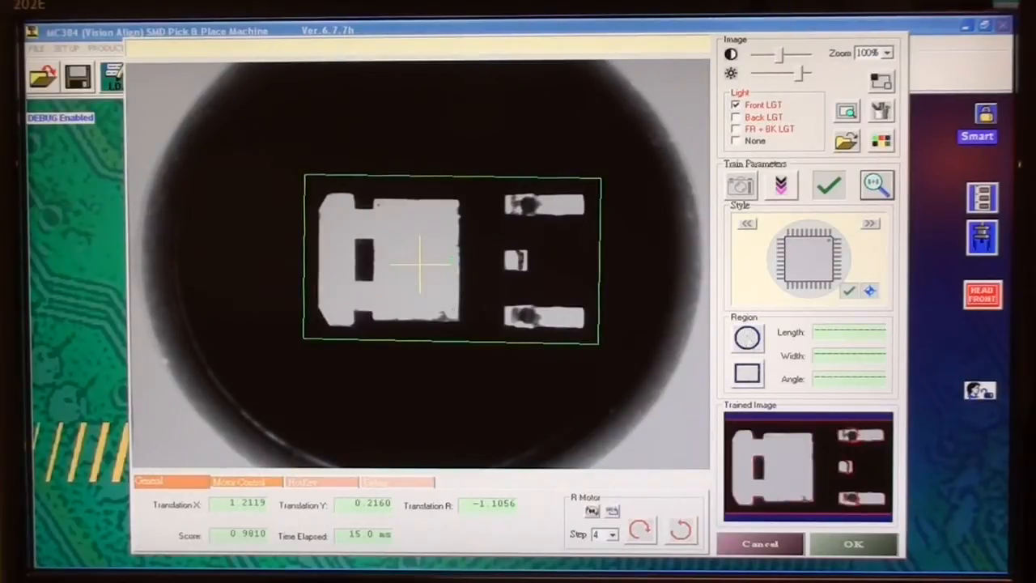
Retrain *TO-252 from the current image and search, scoring 0.9897 at R -0.0480.
click(739, 184)
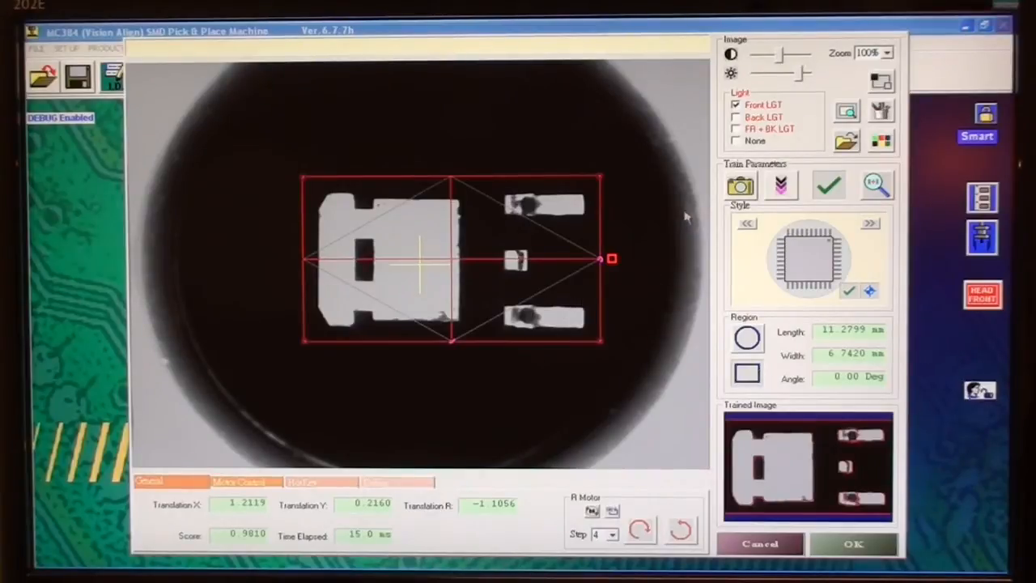
click(741, 185)
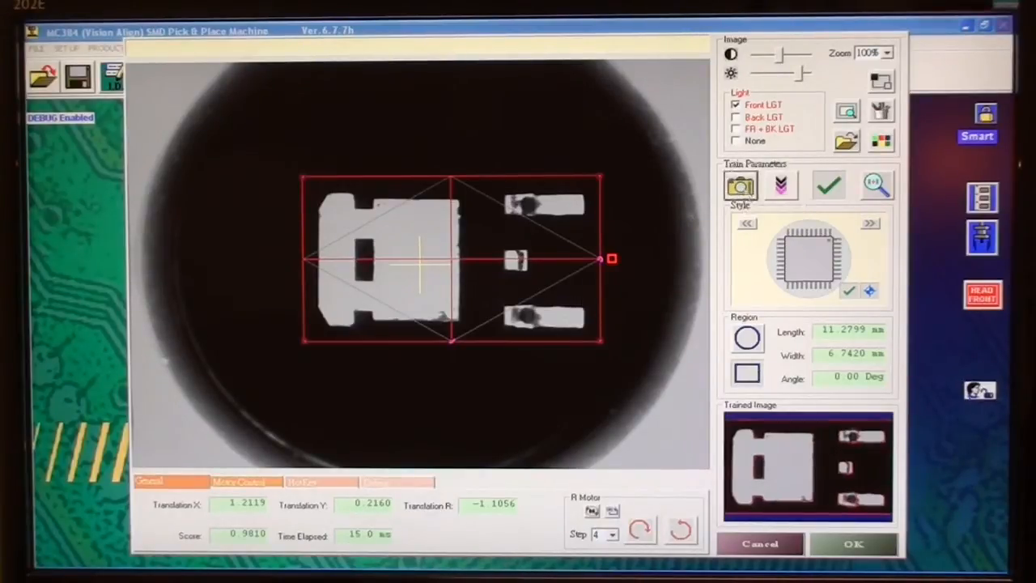
click(875, 184)
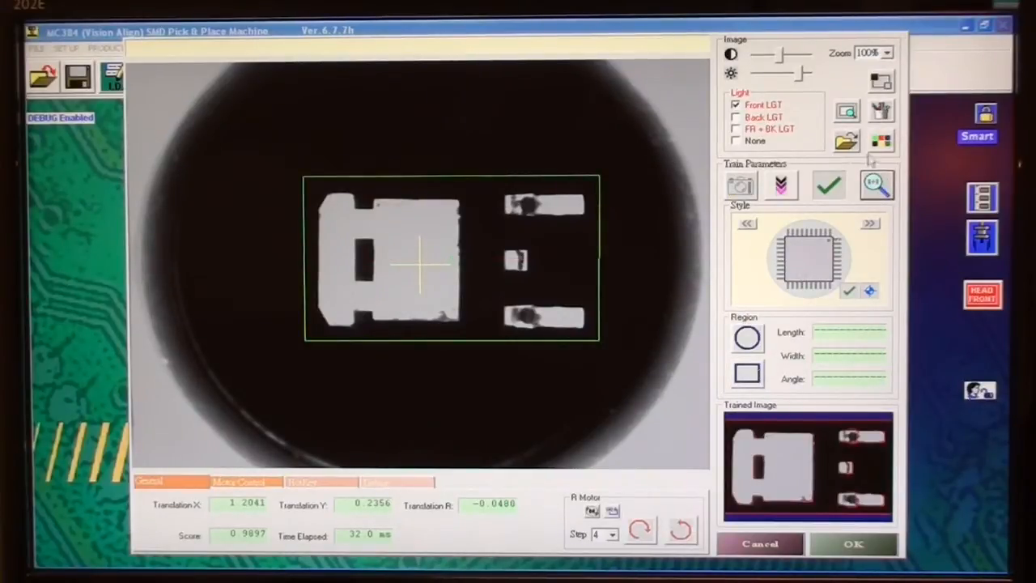
mouse_move(457, 251)
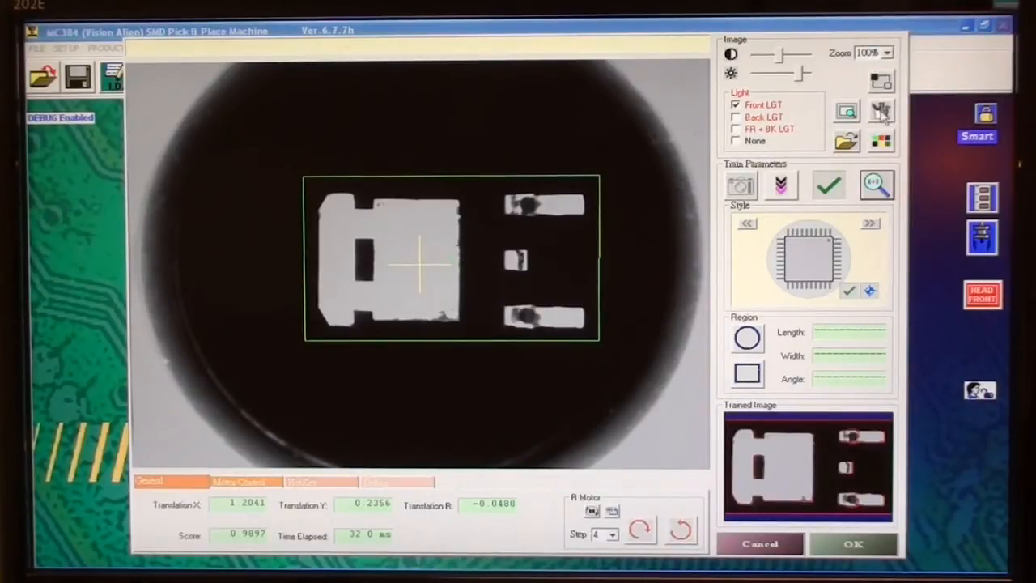
mouse_move(881, 112)
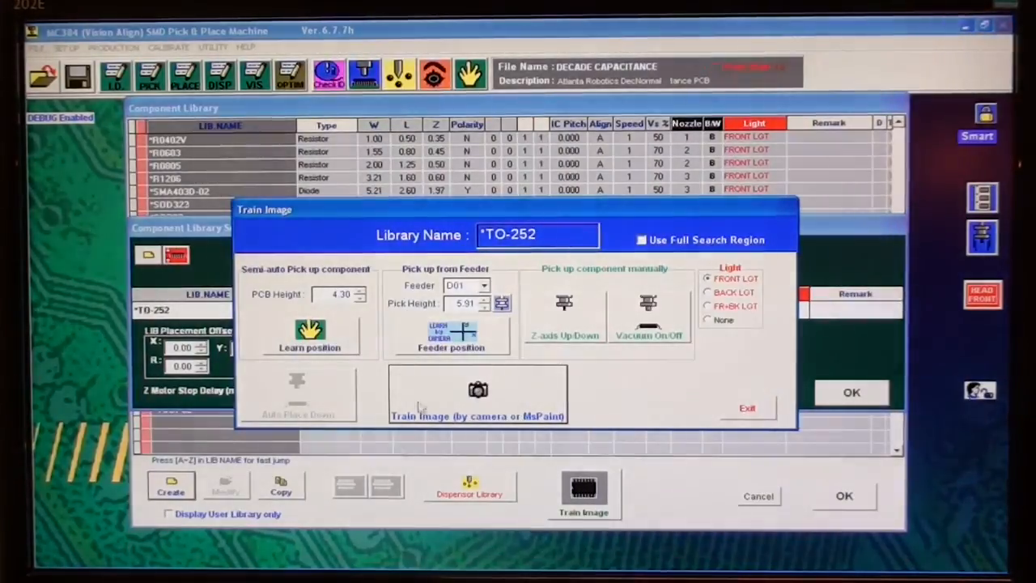
Open the trained image in Paint and cover the three leads with grey filled rectangles.
click(477, 397)
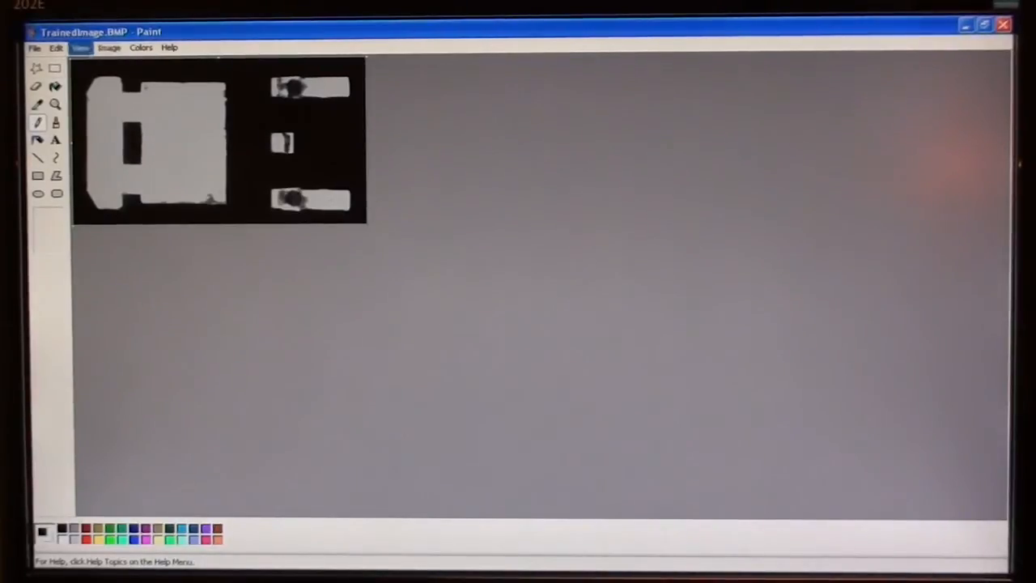
click(80, 47)
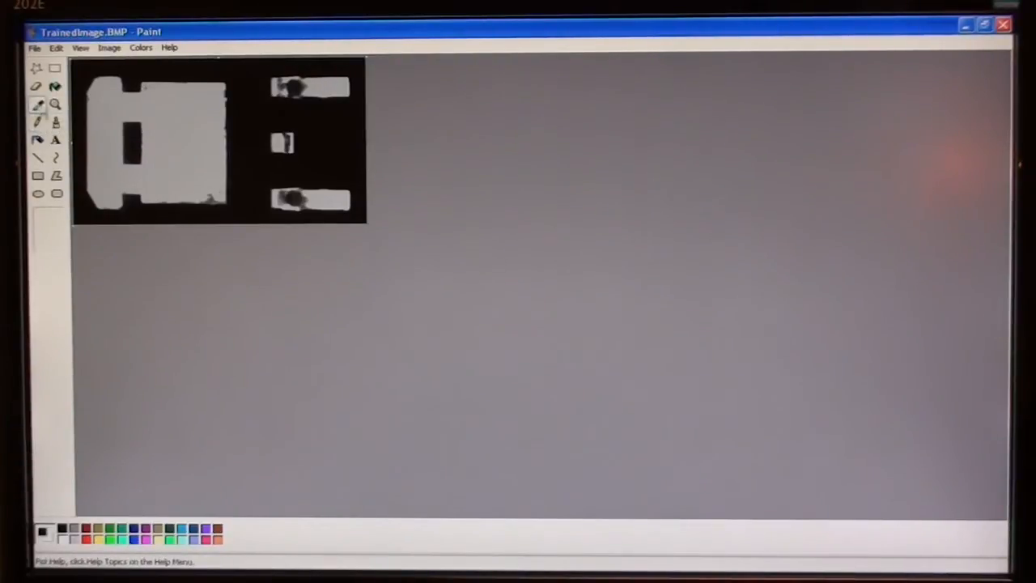
click(37, 122)
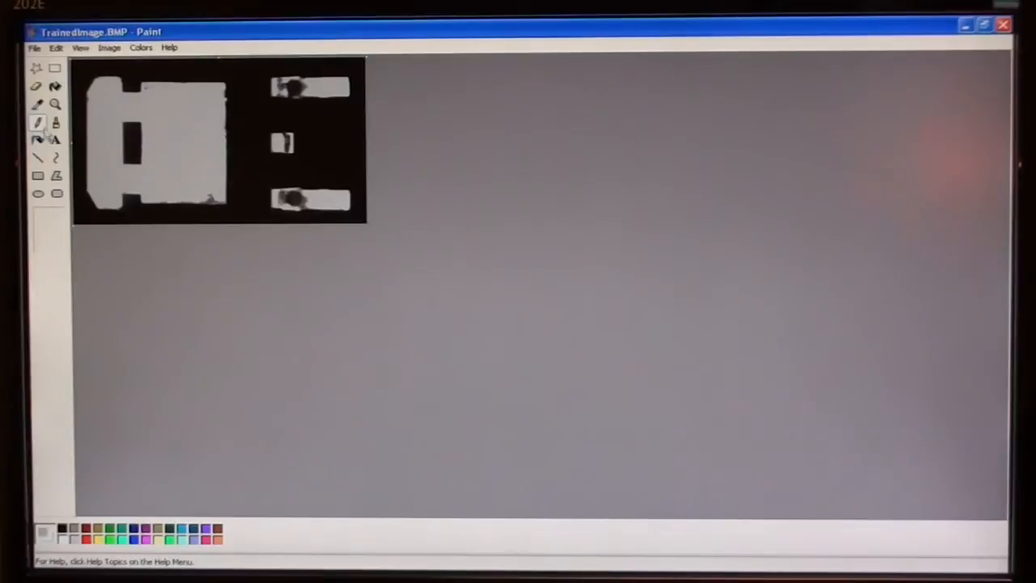
click(37, 175)
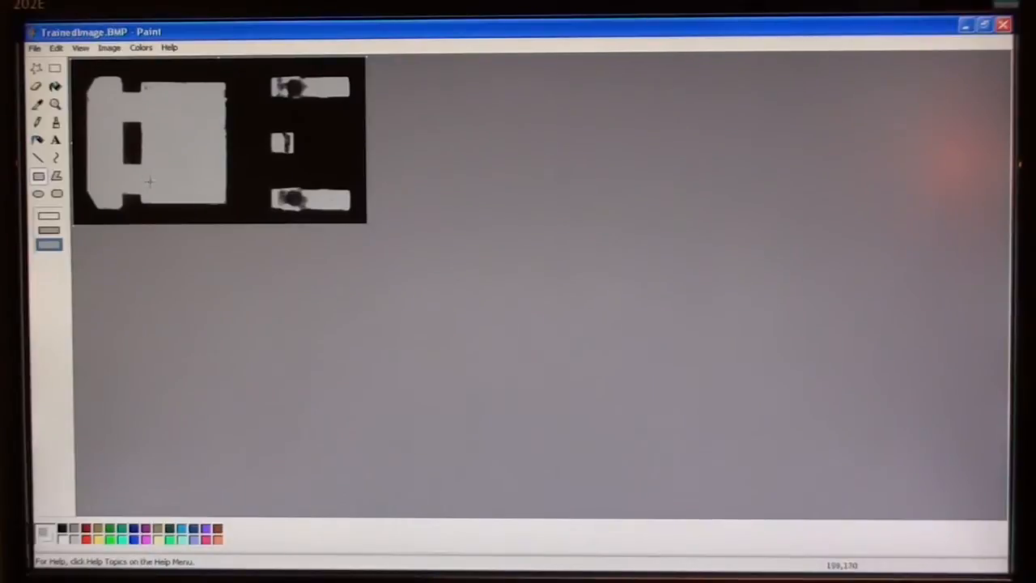
mouse_move(227, 155)
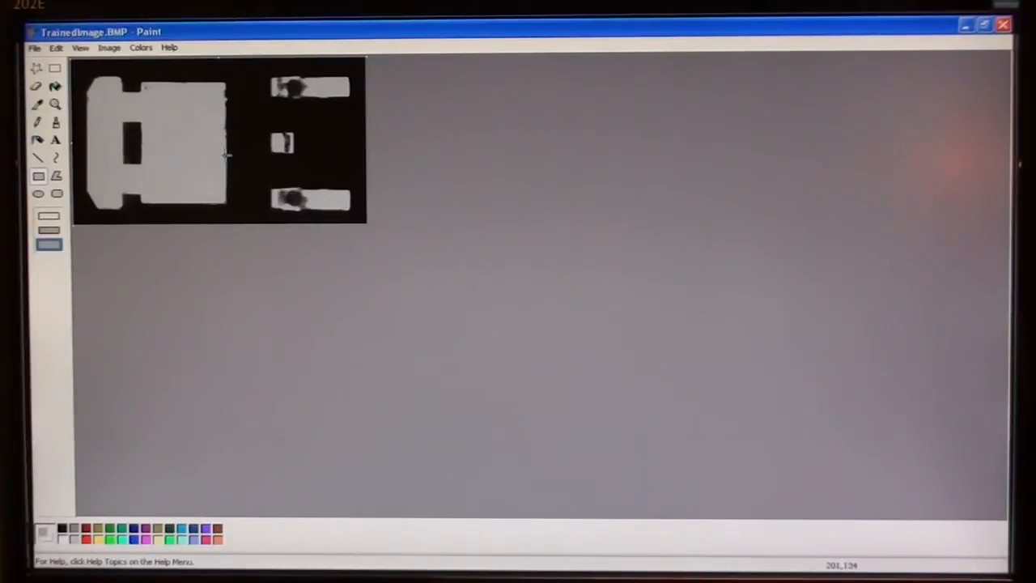
mouse_move(160, 97)
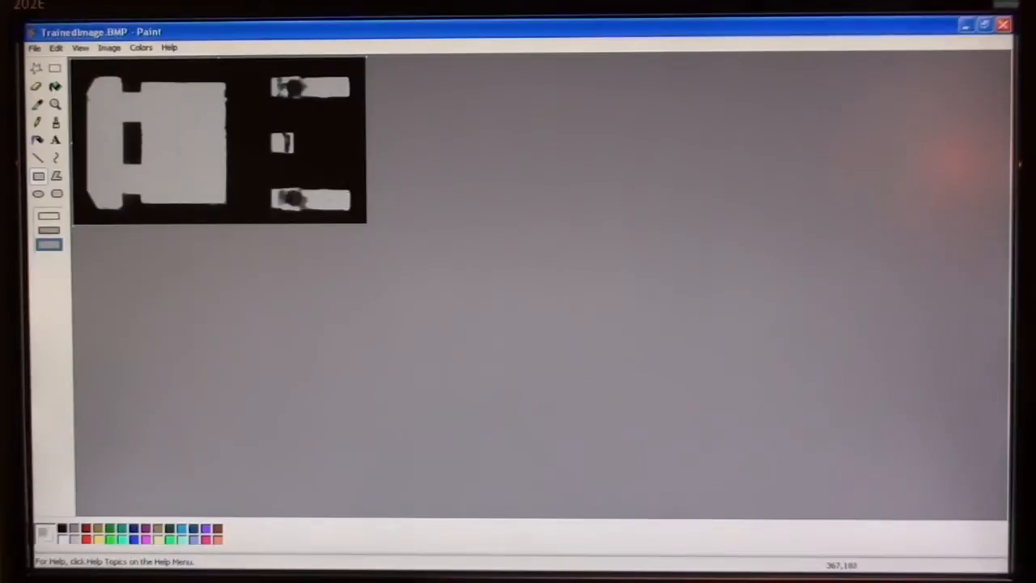
mouse_move(350, 192)
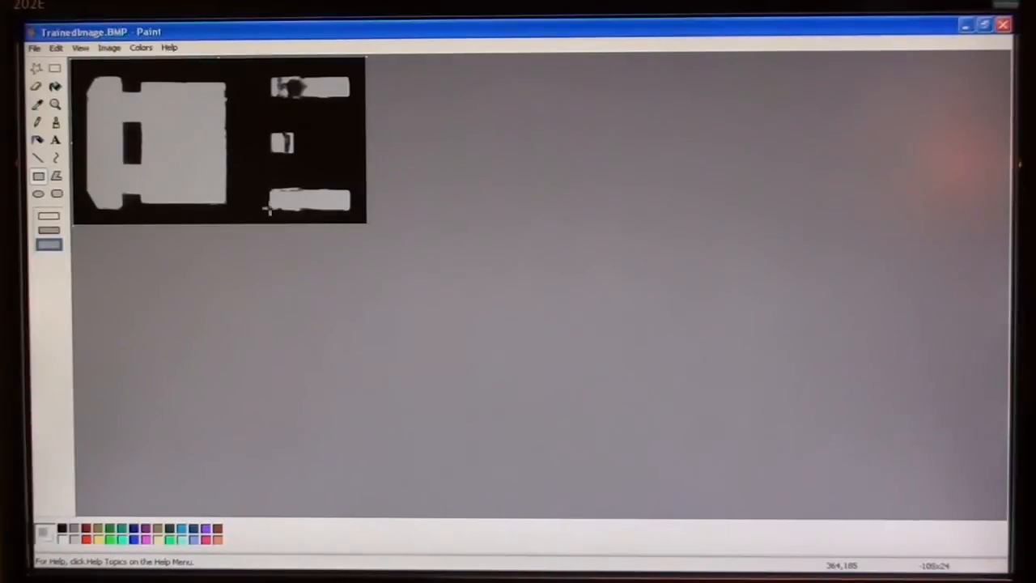
mouse_move(344, 78)
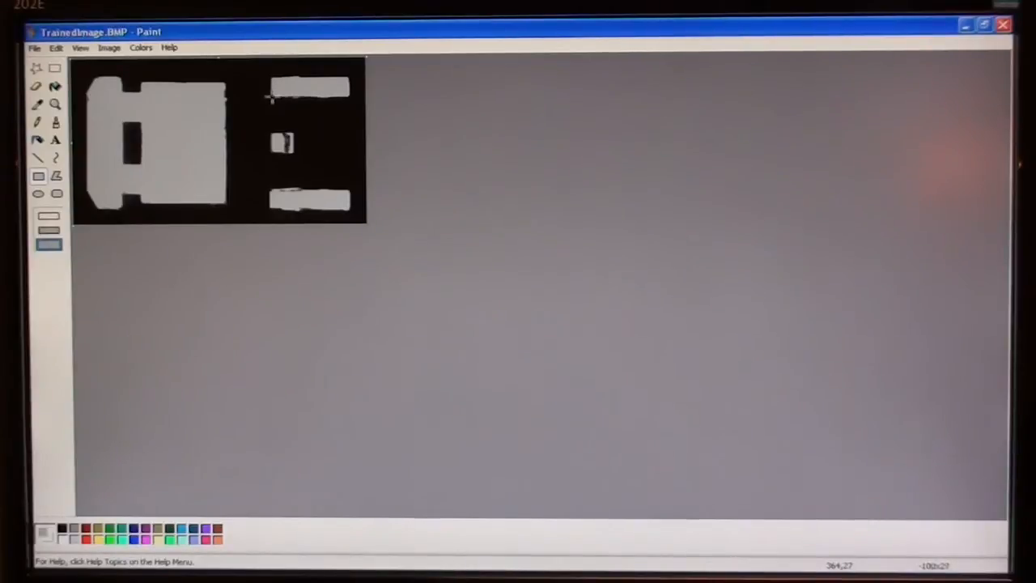
mouse_move(271, 131)
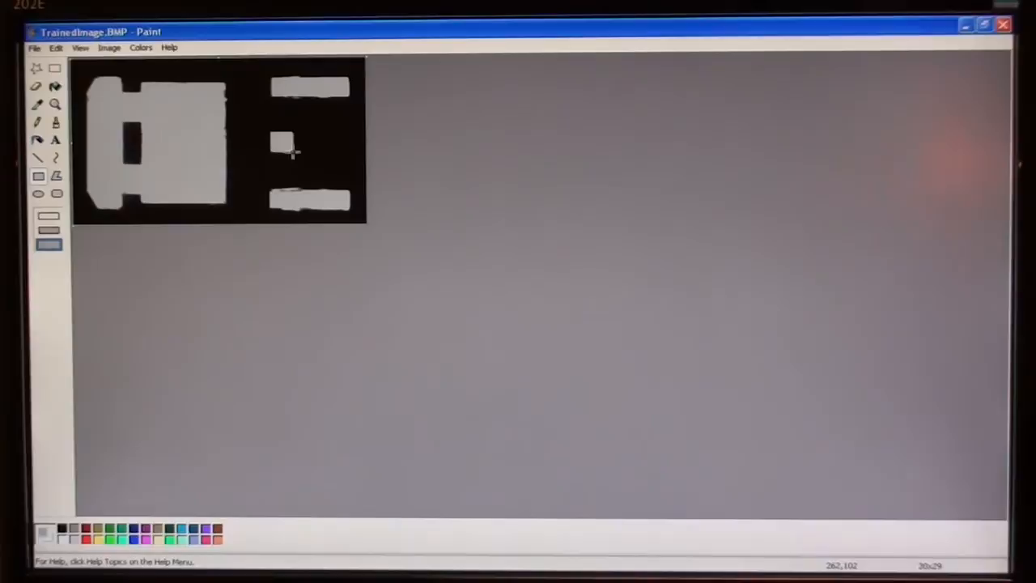
mouse_move(286, 154)
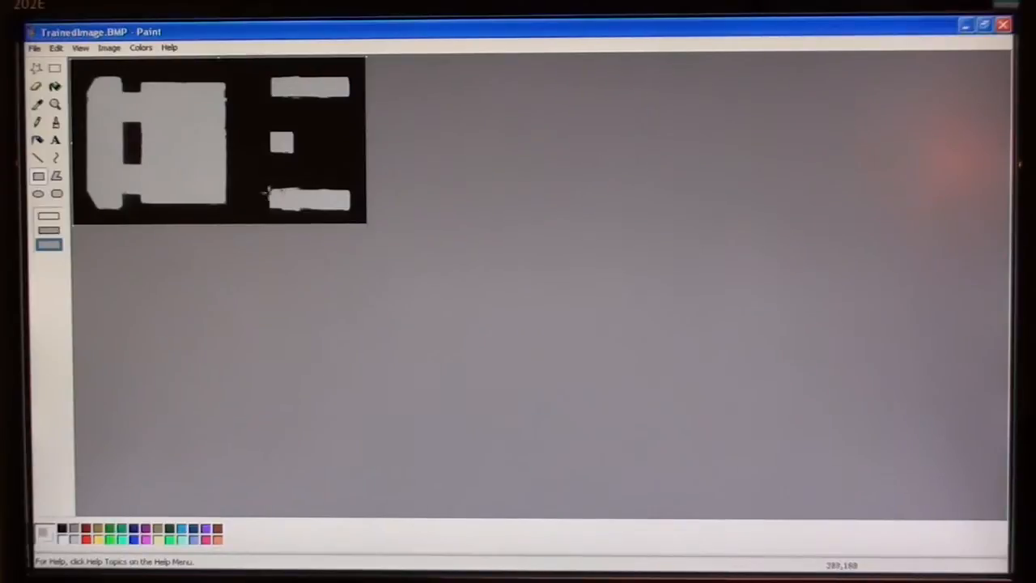
click(35, 48)
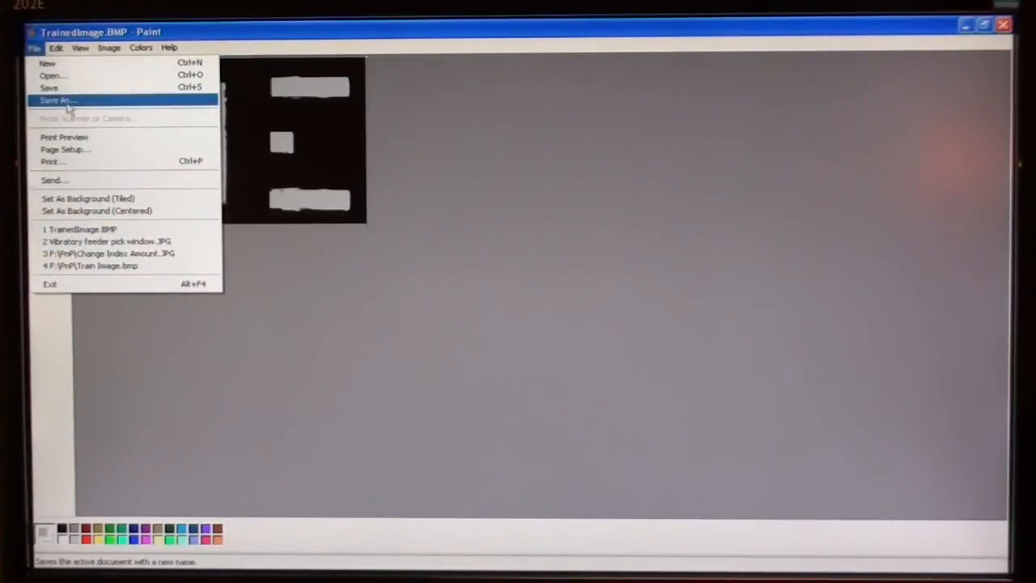
Save the cleaned image as TO-252, a 256 Color Bitmap in LIBRARY.
click(57, 101)
text(TO-252)
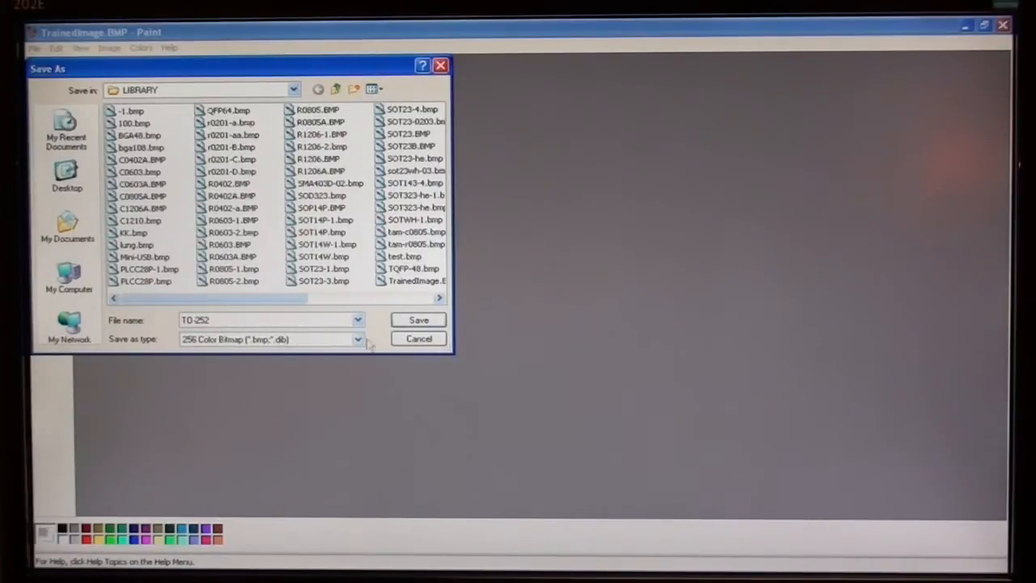
click(418, 318)
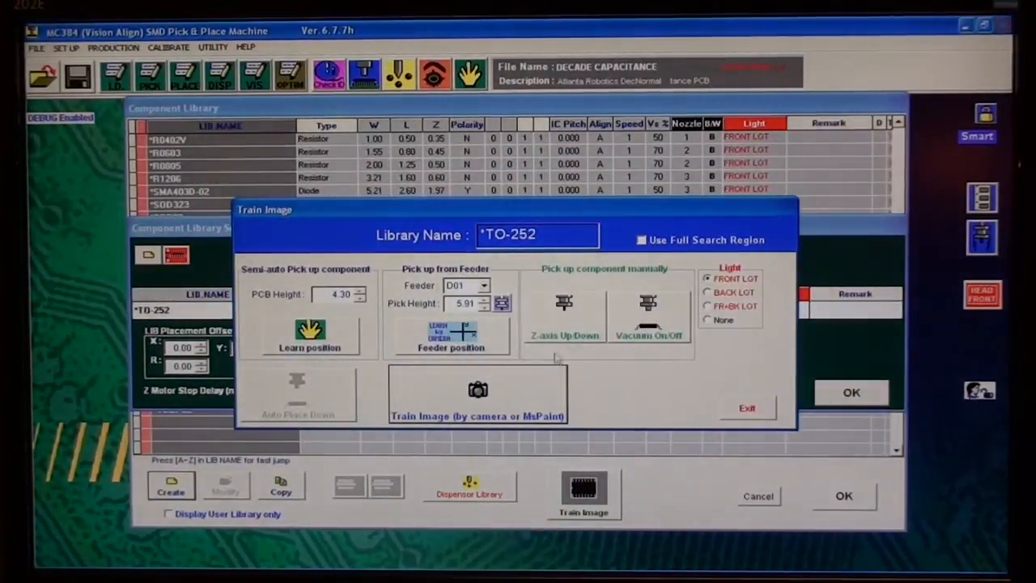
mouse_move(510, 437)
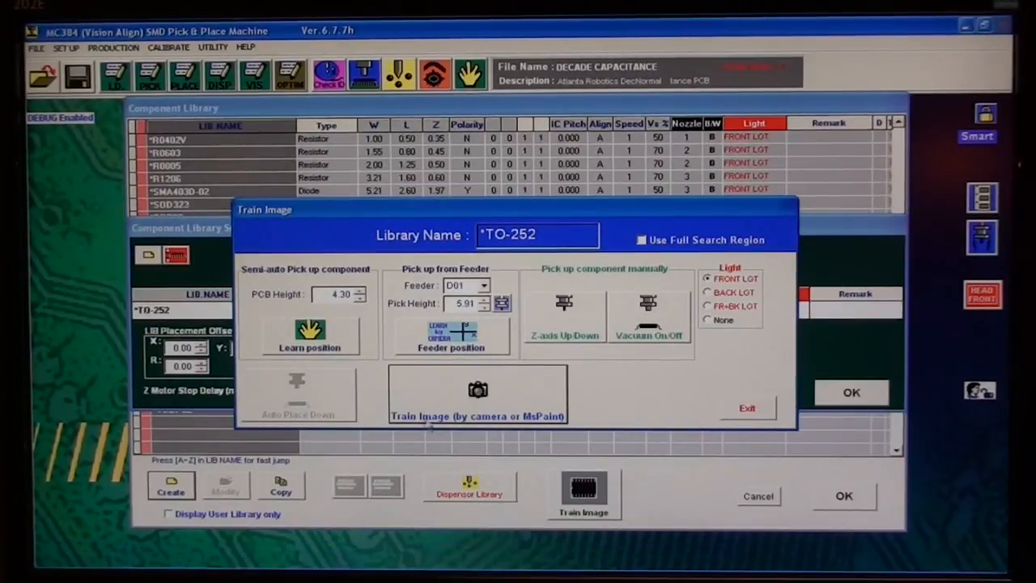
mouse_move(718, 412)
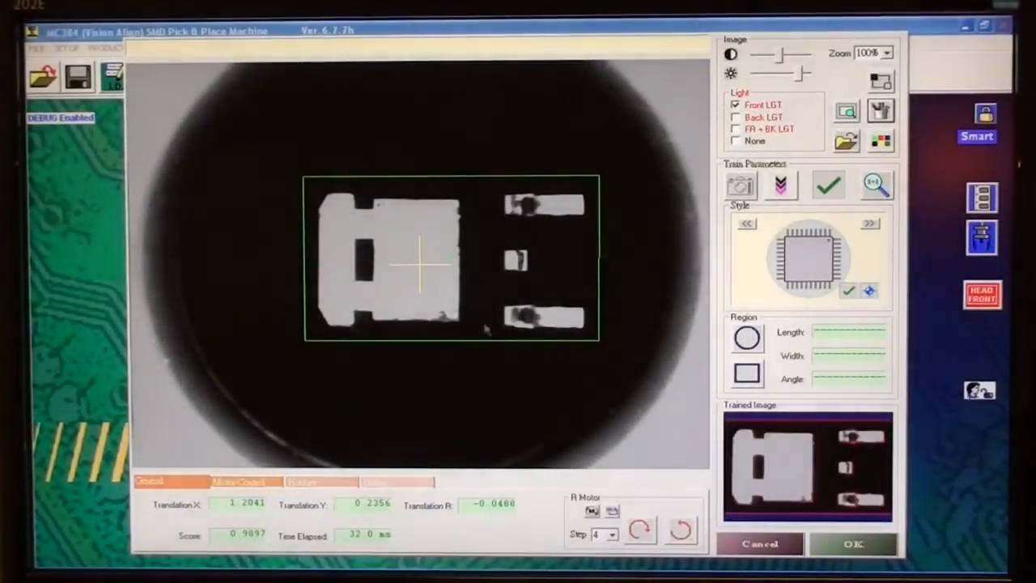
mouse_move(307, 103)
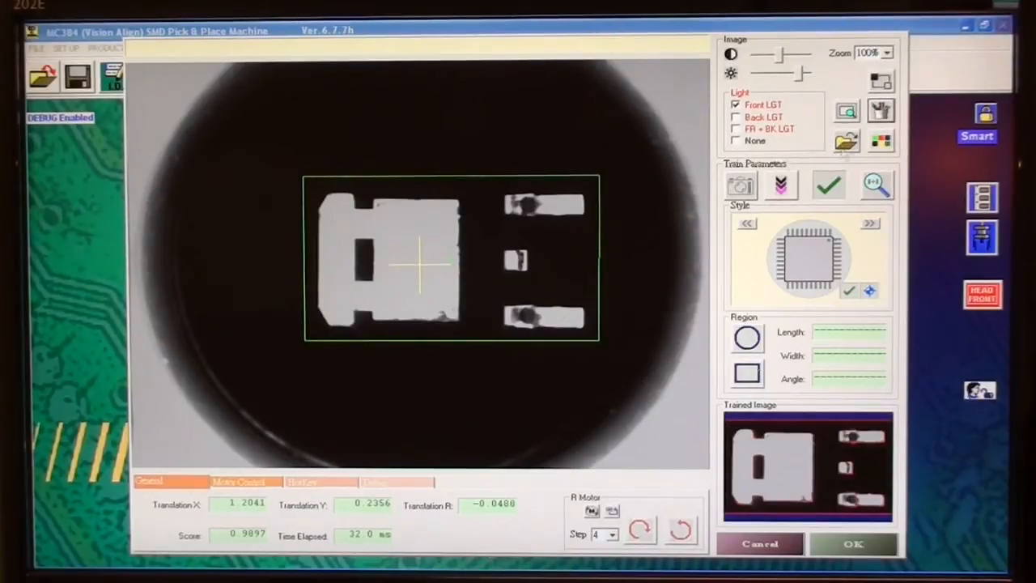
Load LIBRARY's TO-252.bmp as the trained image and accept it after a 0.9838 search.
click(844, 141)
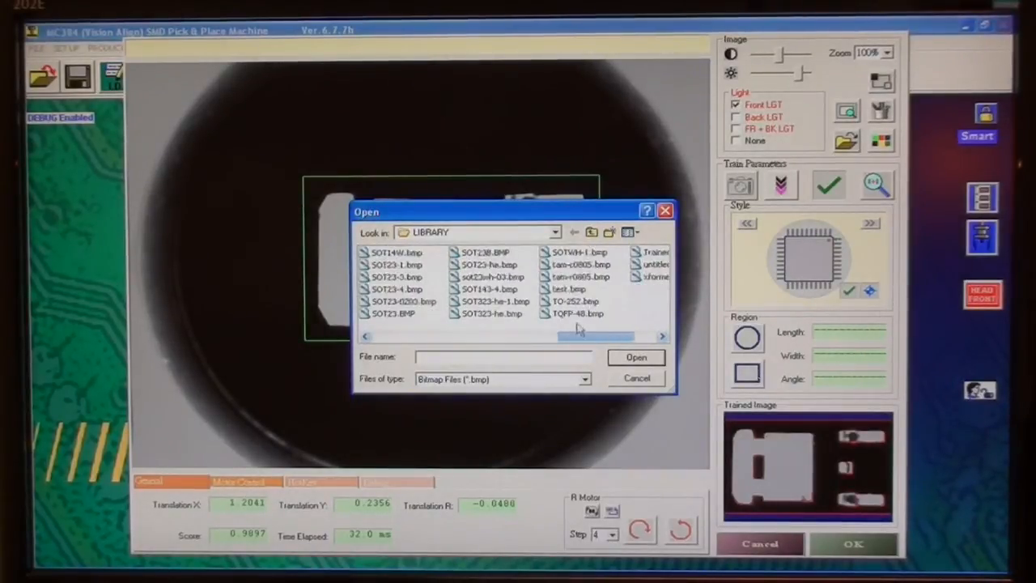
click(576, 300)
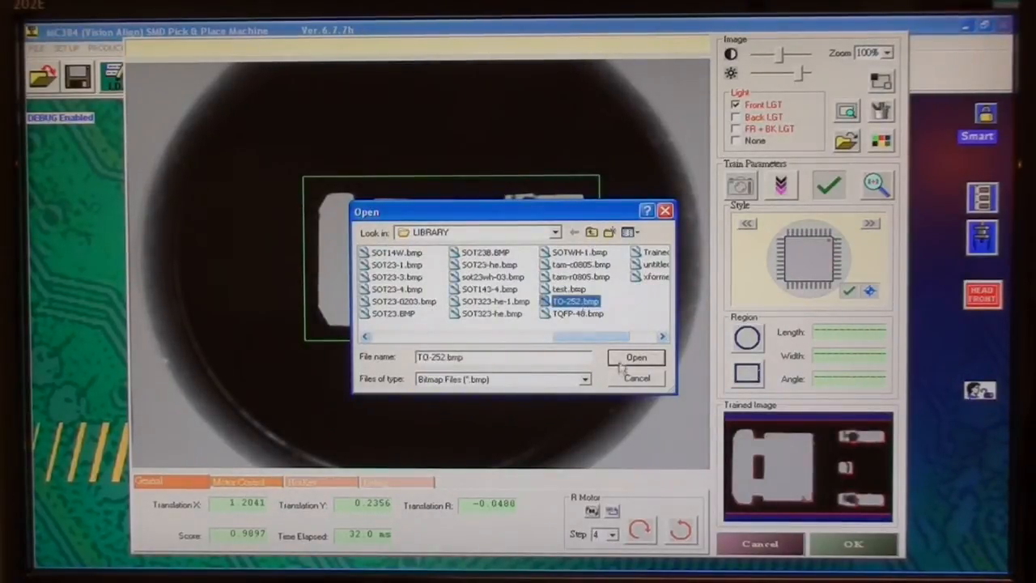
click(636, 356)
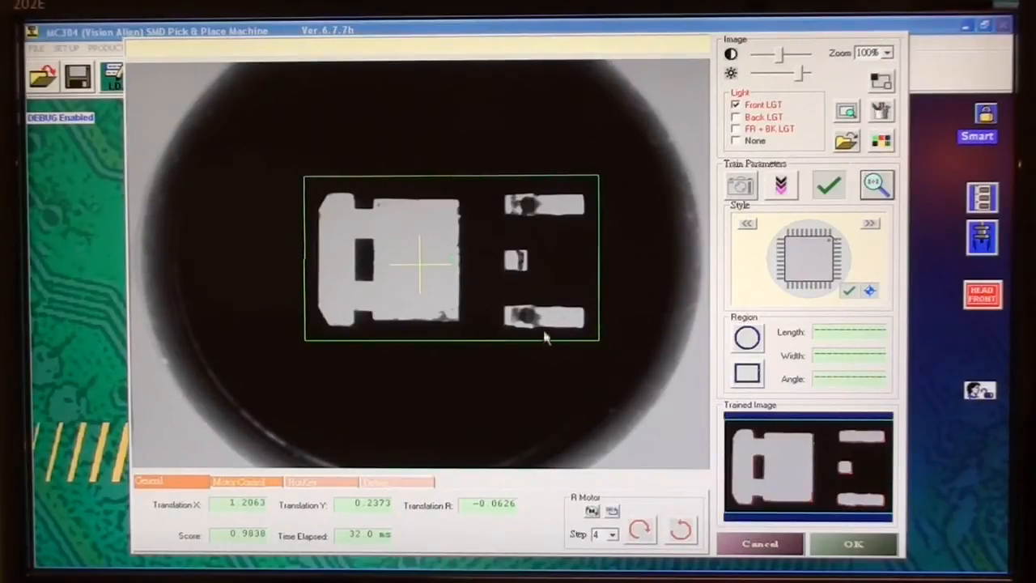
mouse_move(532, 324)
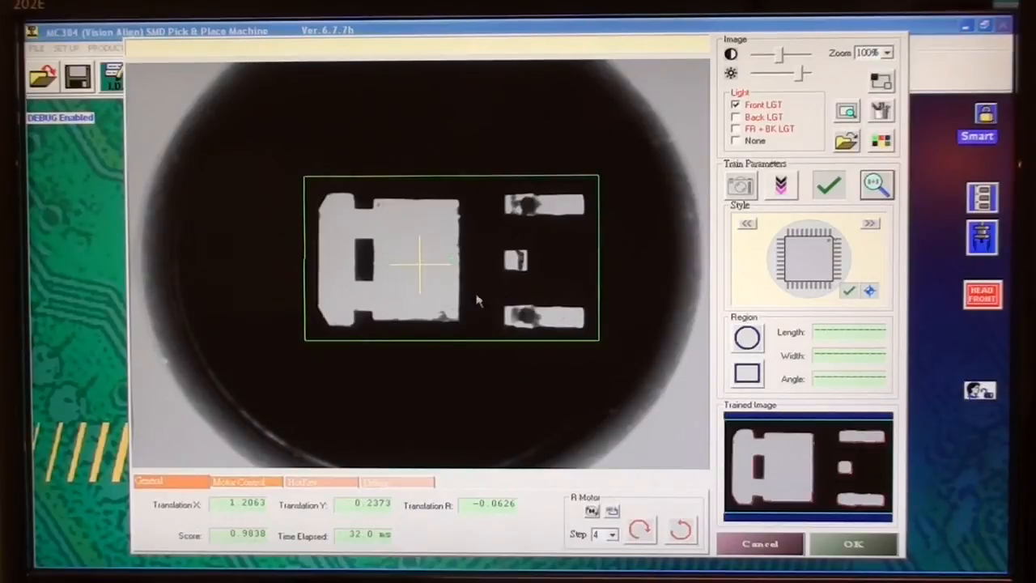
mouse_move(530, 301)
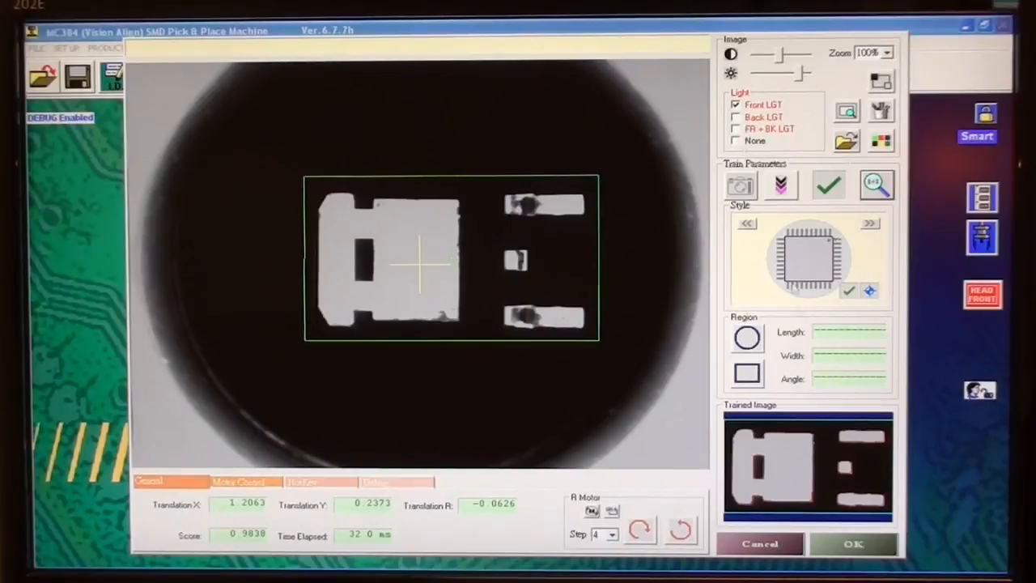
click(853, 543)
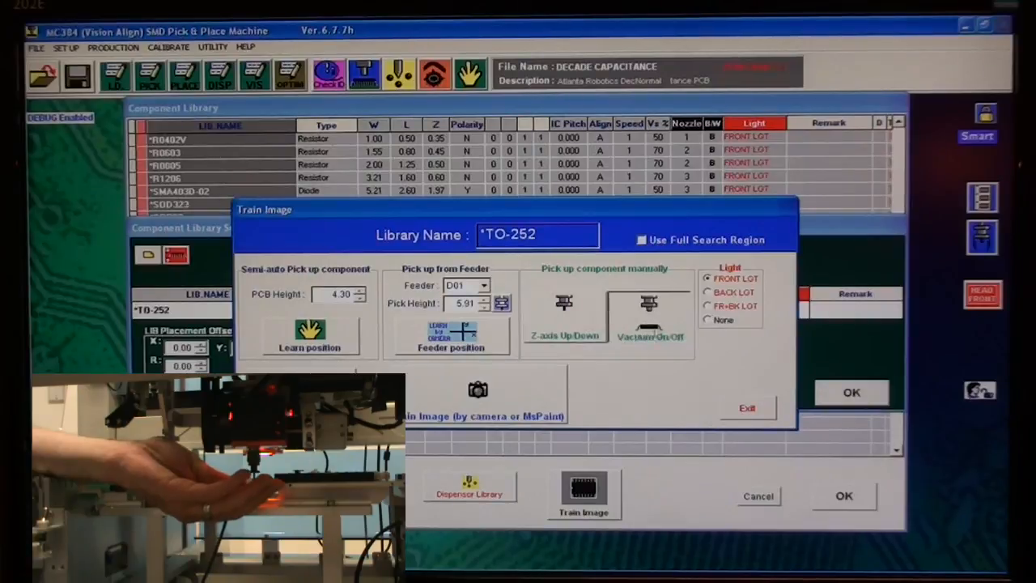
Switch off the nozzle vacuum to release the TO-252 part.
click(648, 315)
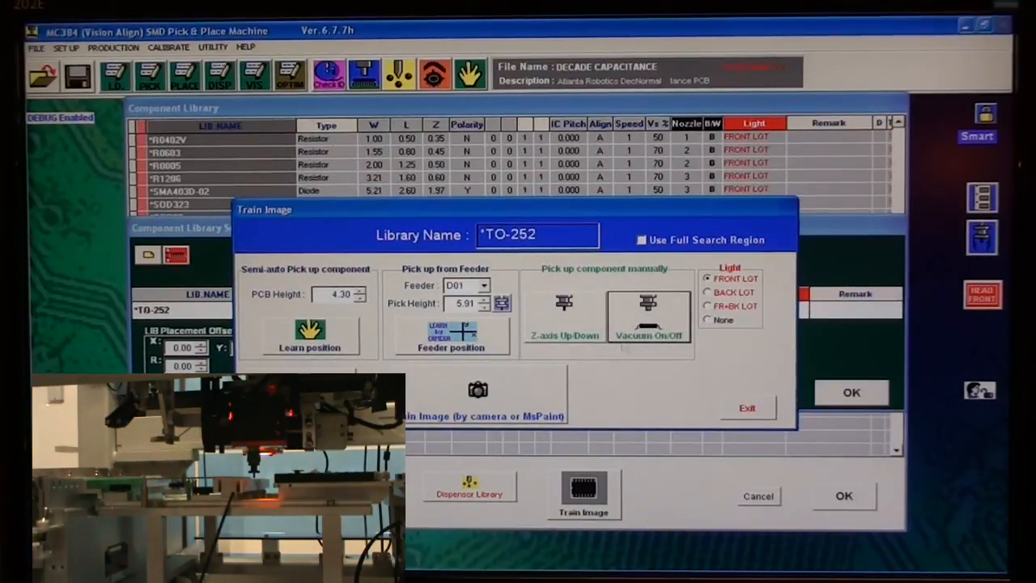
mouse_move(614, 346)
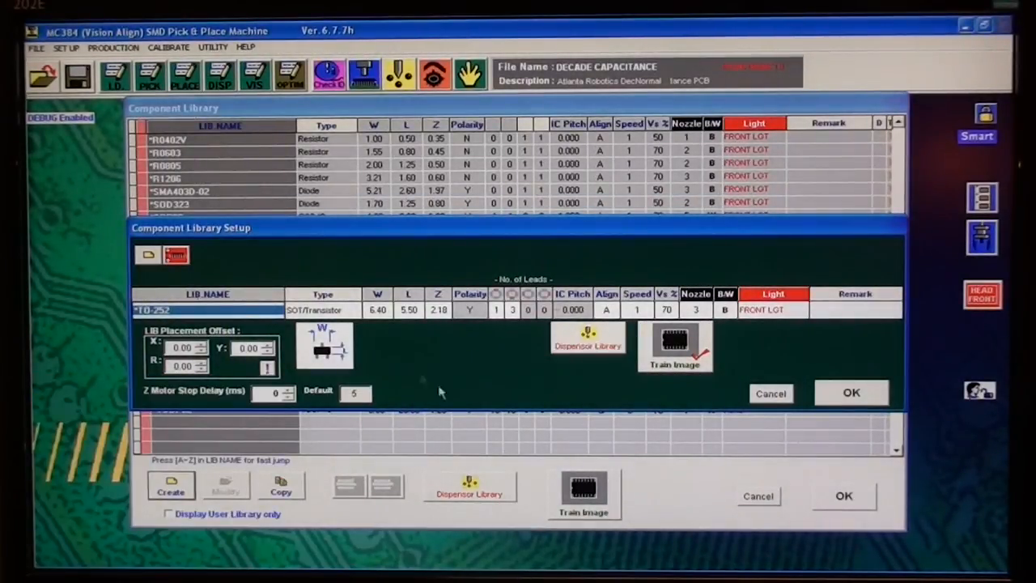
mouse_move(851, 393)
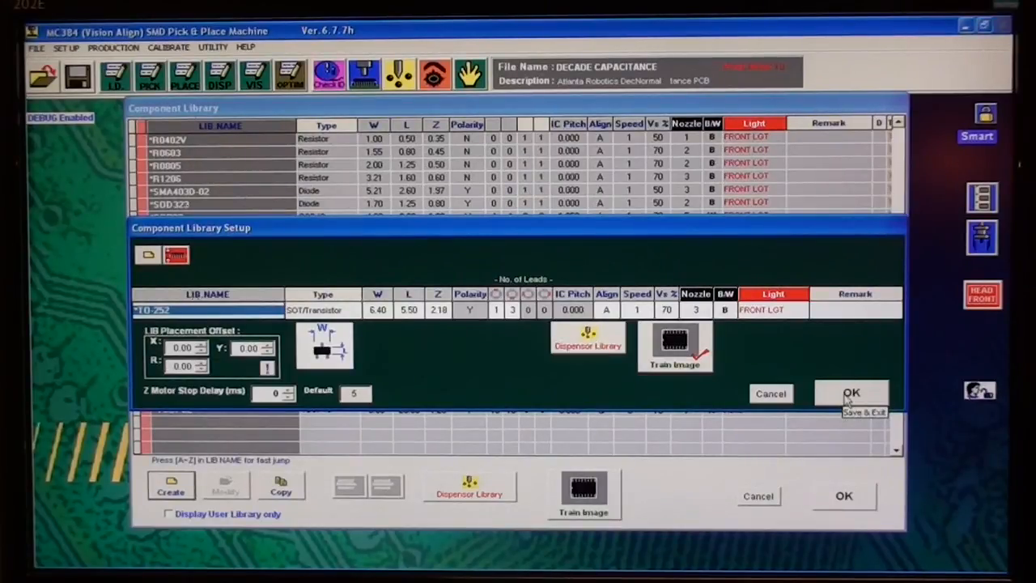
Save *TO-252 at 6.40 × 5.50 × 2.18, overwrite the old entry, and dismiss the TM_PICKDELAY error.
click(851, 393)
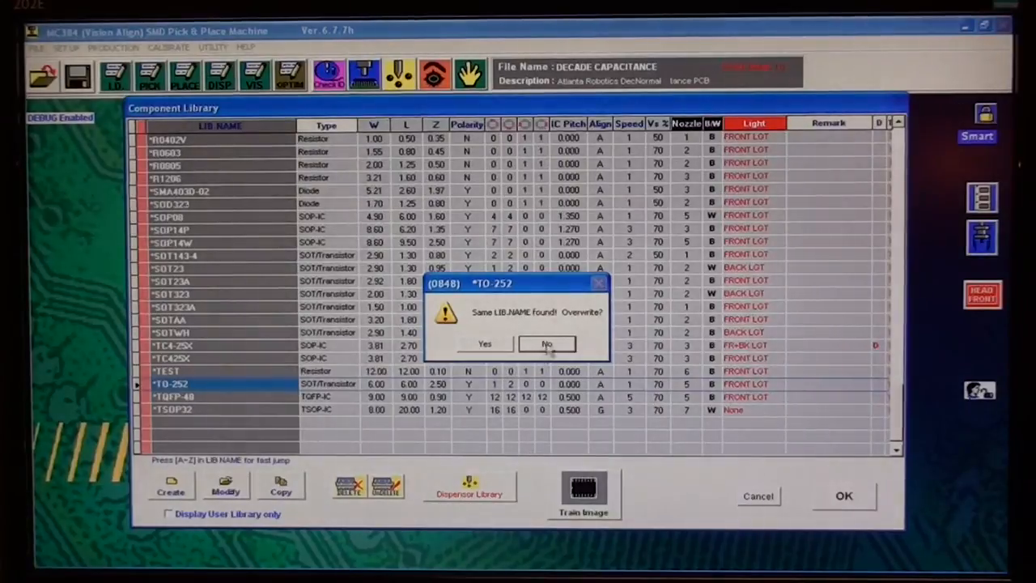
mouse_move(505, 343)
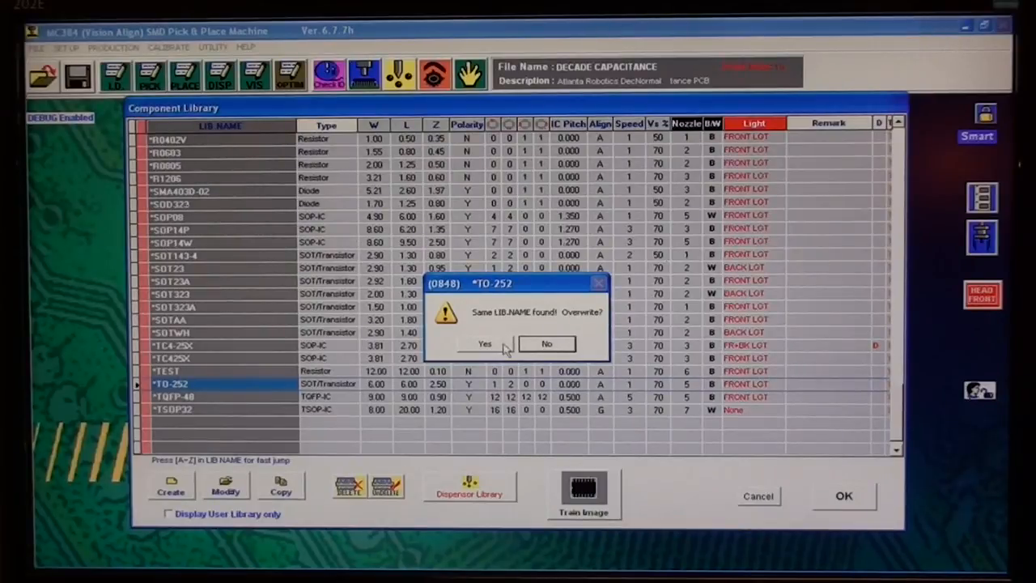
click(484, 344)
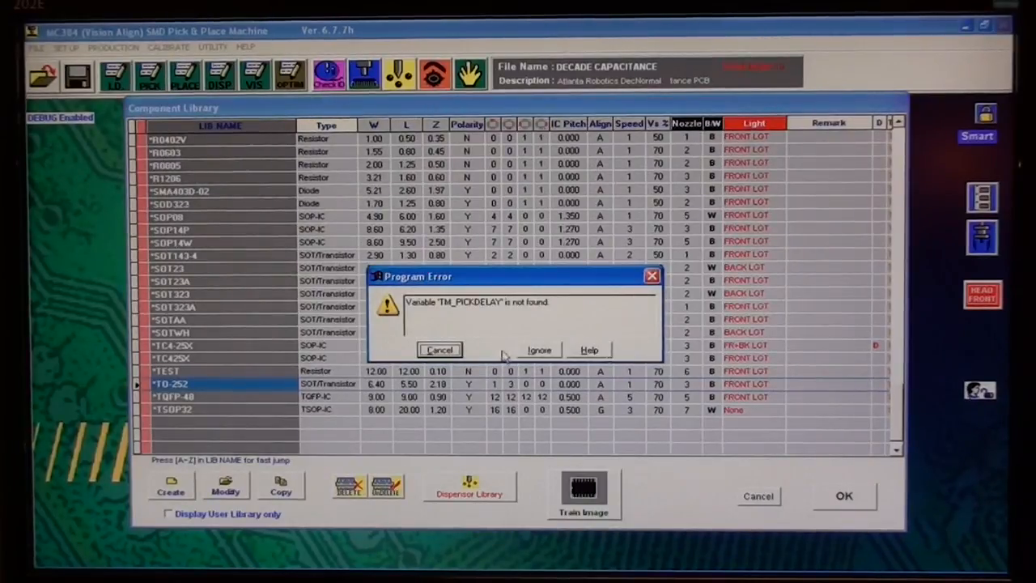
mouse_move(477, 336)
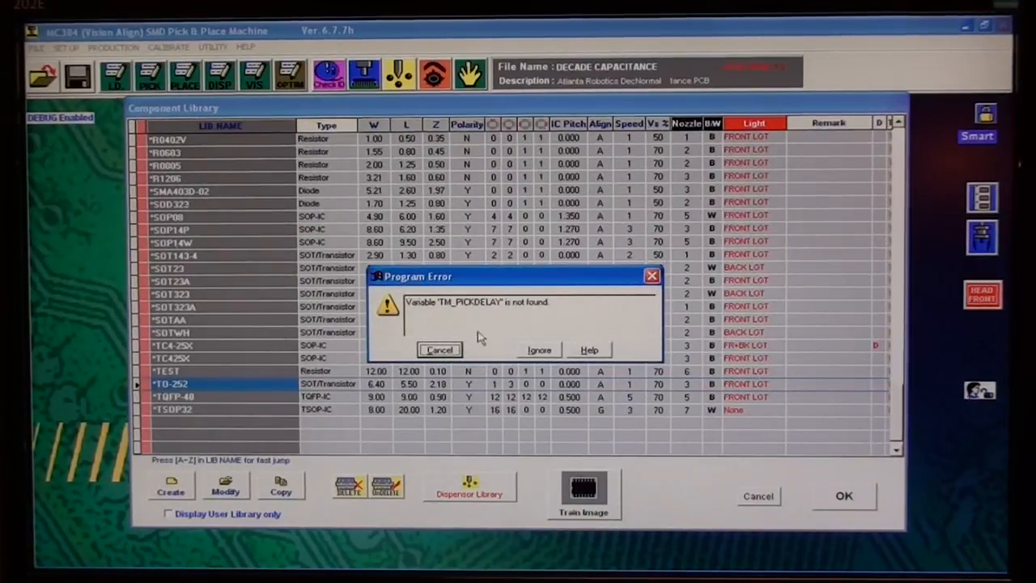
mouse_move(473, 348)
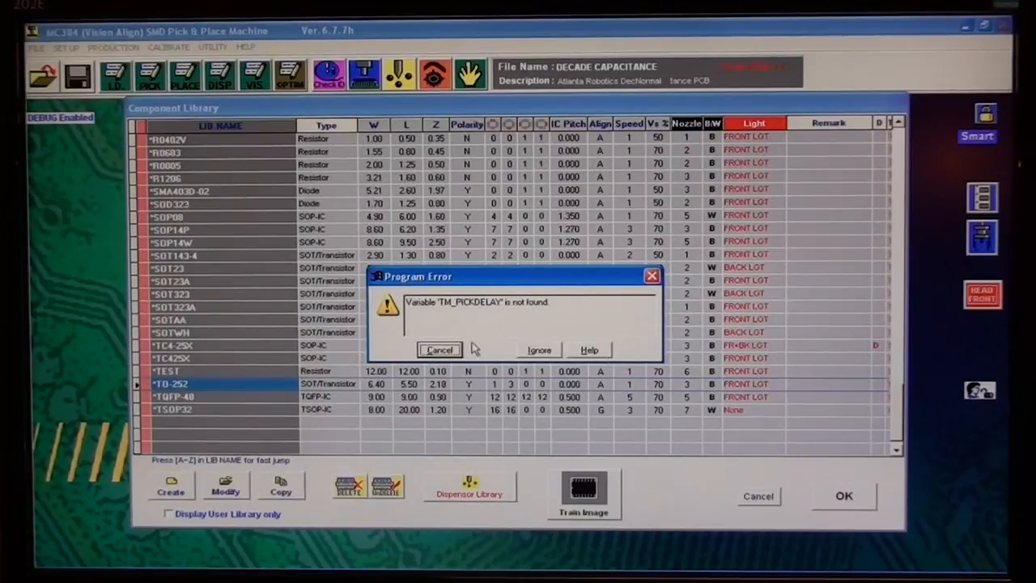
click(439, 349)
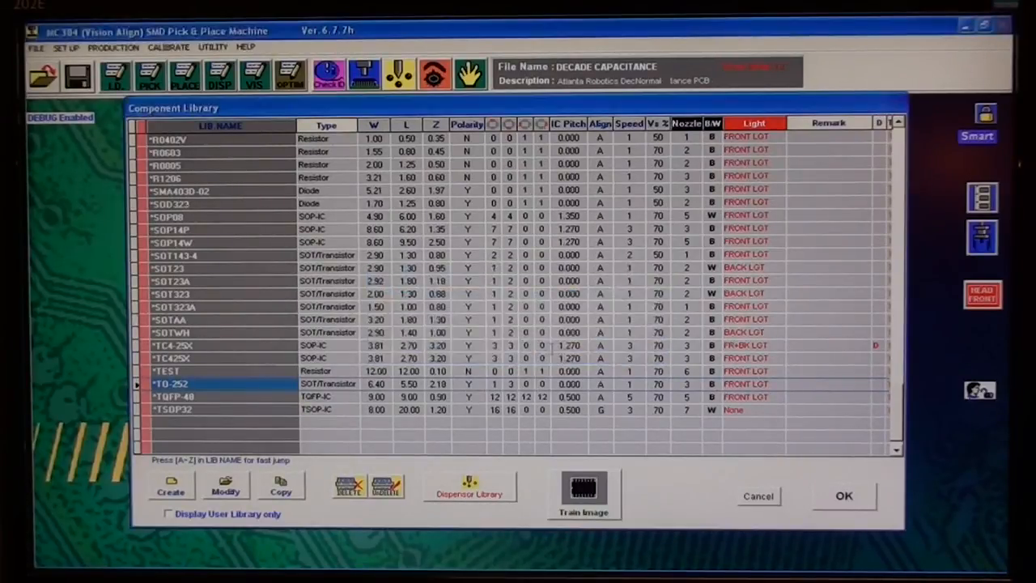